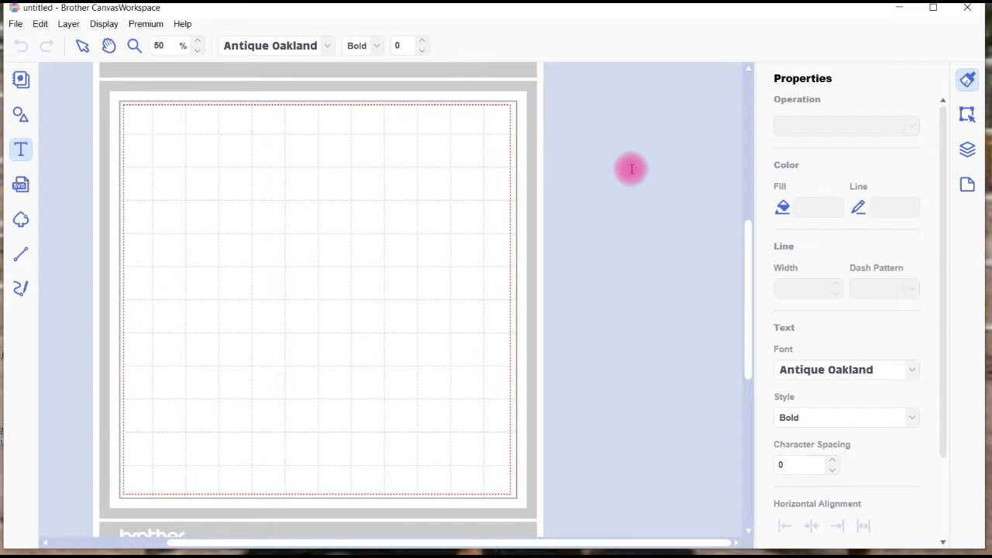
{"action": "mouse_move", "coordinate": [607, 152]}
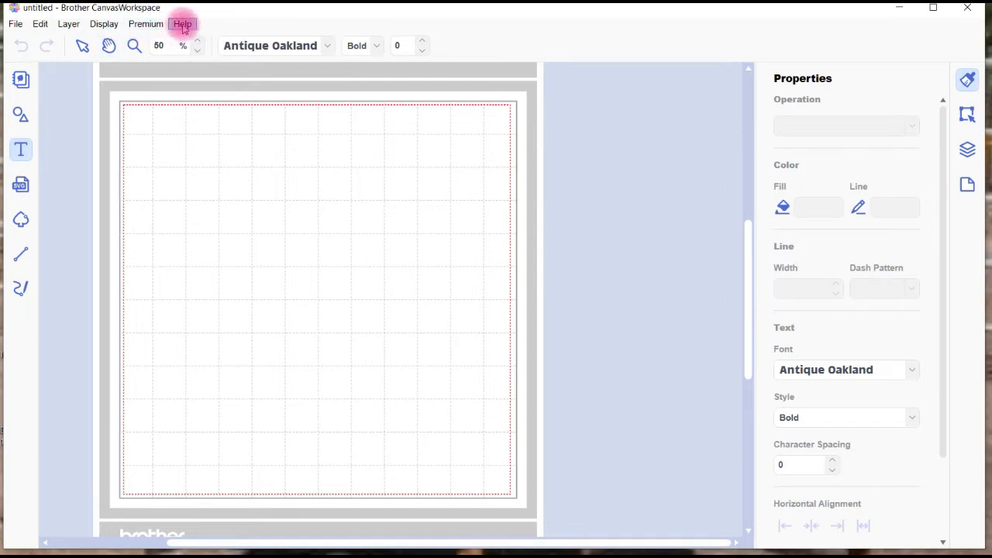
- Check the program's version information and whether a newer version is available
{"action": "left_click", "coordinate": [182, 23]}
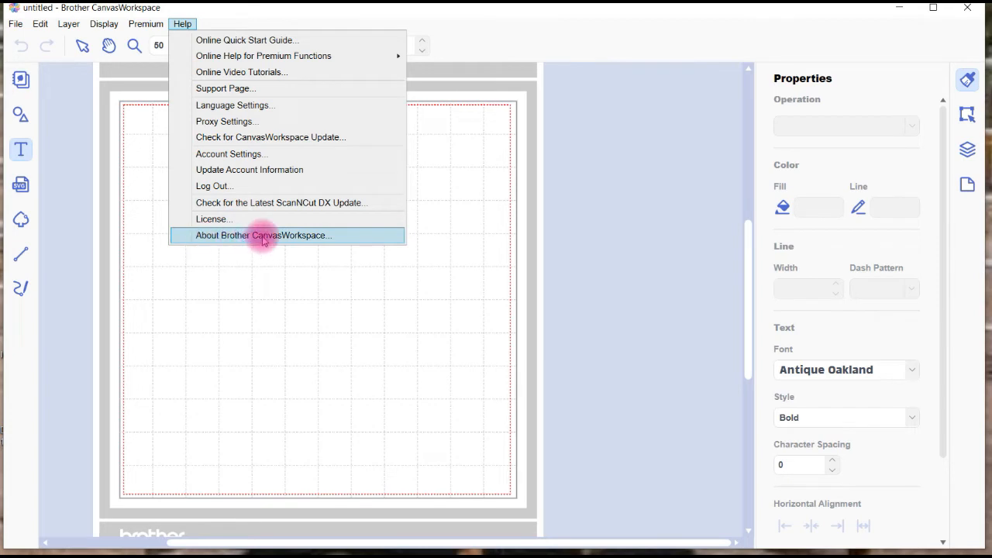
{"action": "left_click", "coordinate": [264, 235]}
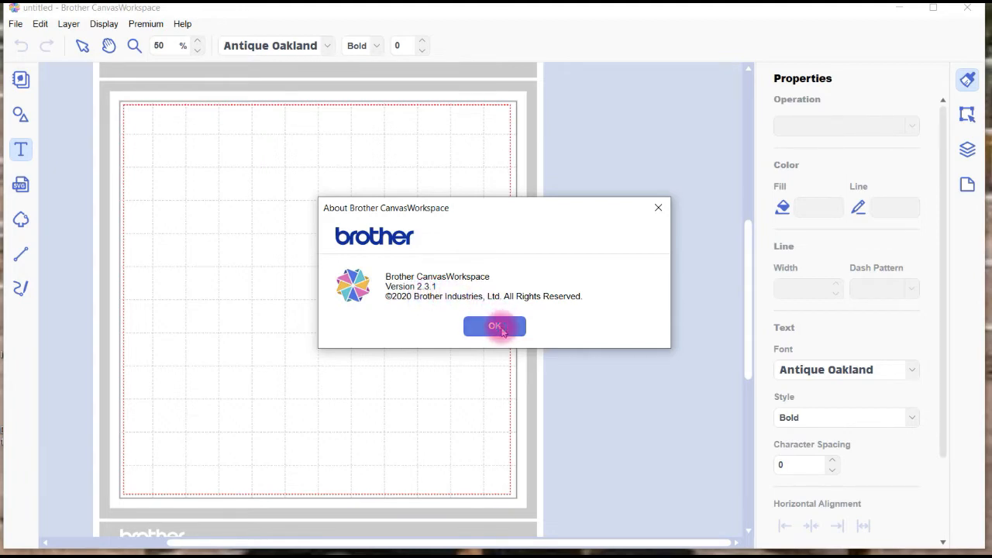
{"action": "left_click", "coordinate": [494, 326]}
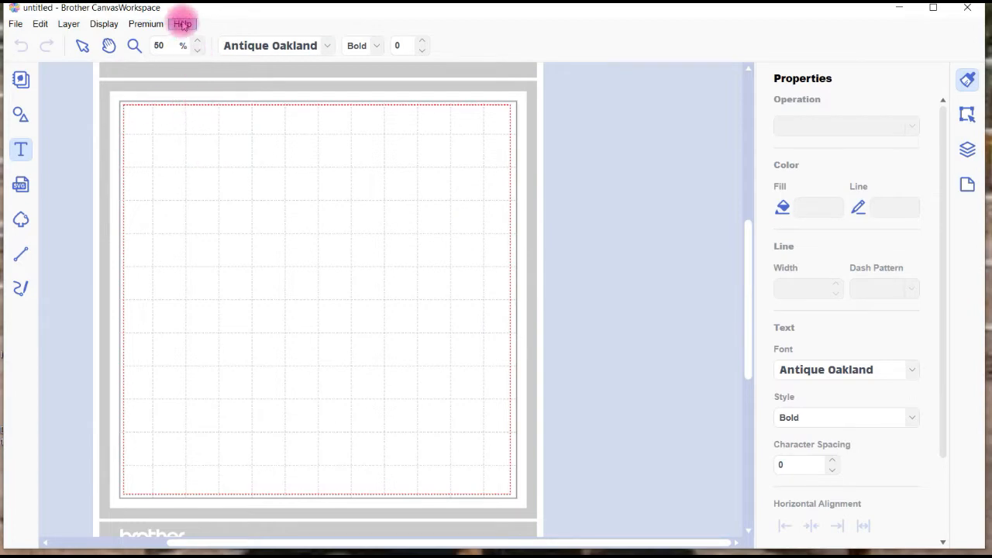
{"action": "left_click", "coordinate": [182, 24]}
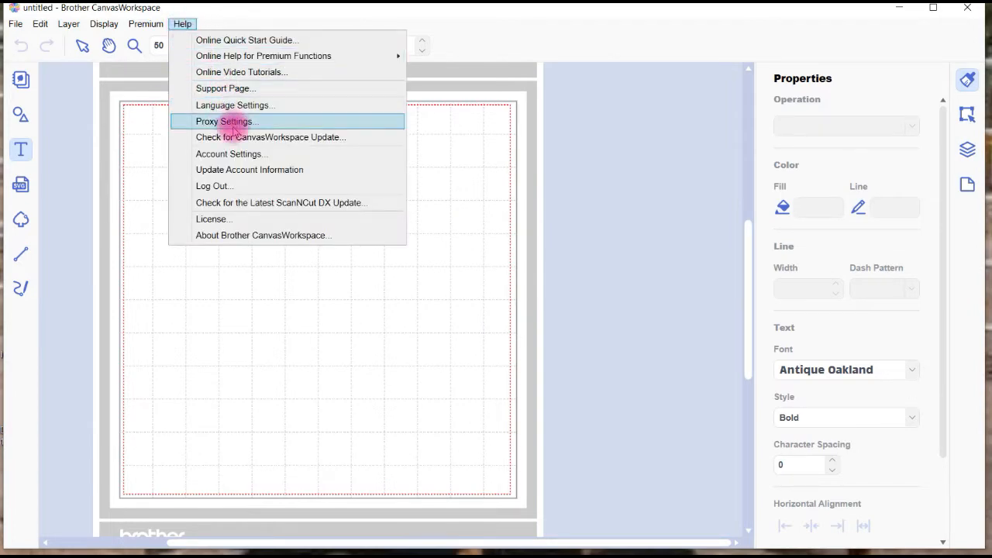
{"action": "mouse_move", "coordinate": [271, 137]}
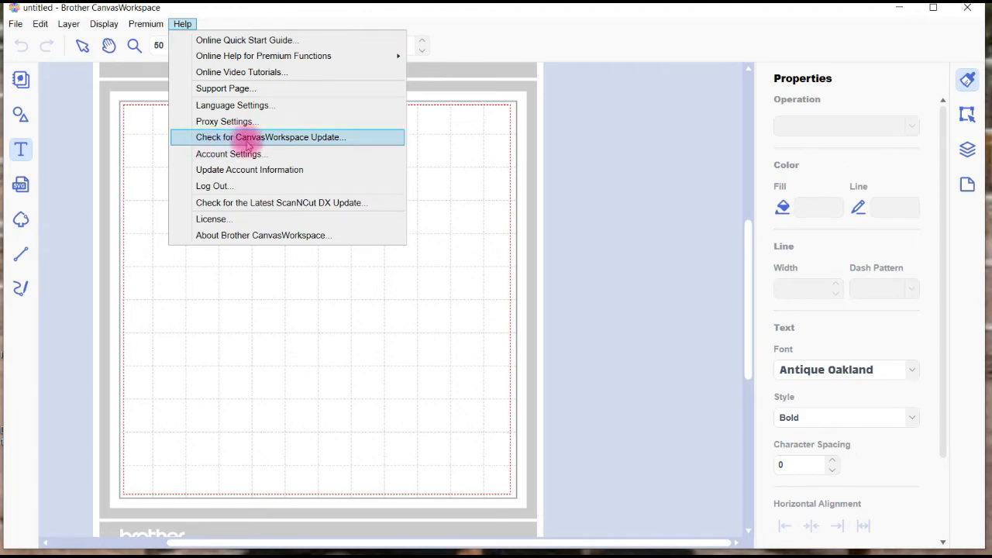
{"action": "left_click", "coordinate": [270, 137]}
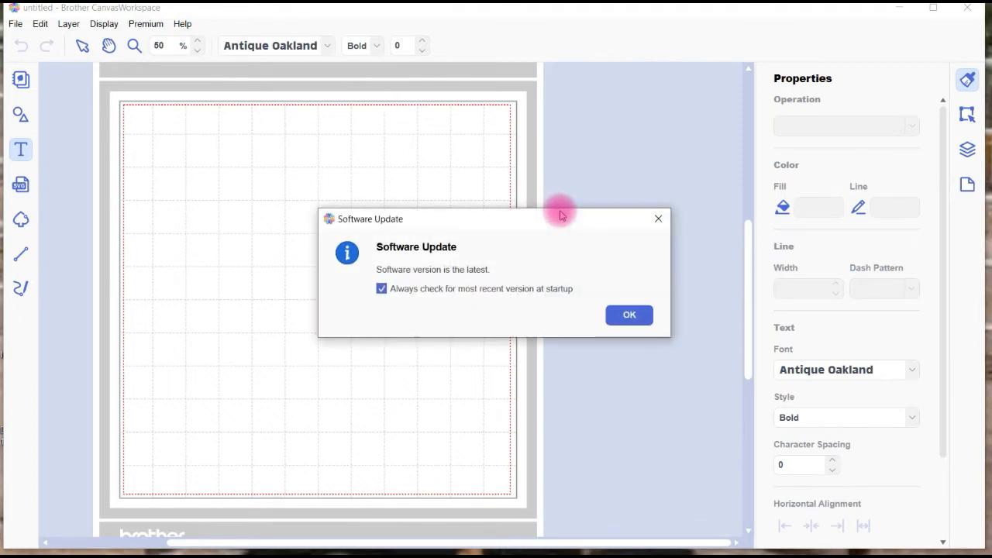
{"action": "mouse_move", "coordinate": [463, 280]}
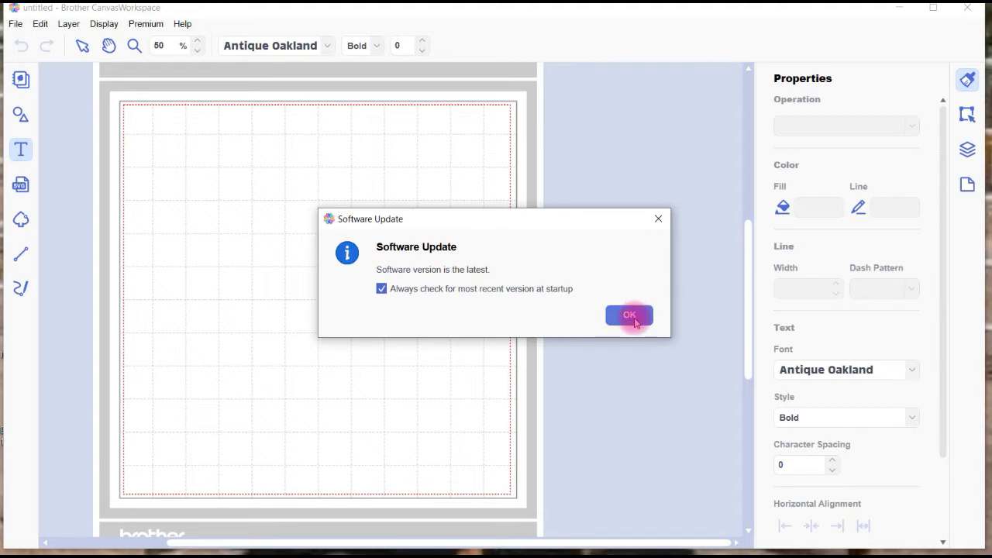
{"action": "left_click", "coordinate": [629, 315]}
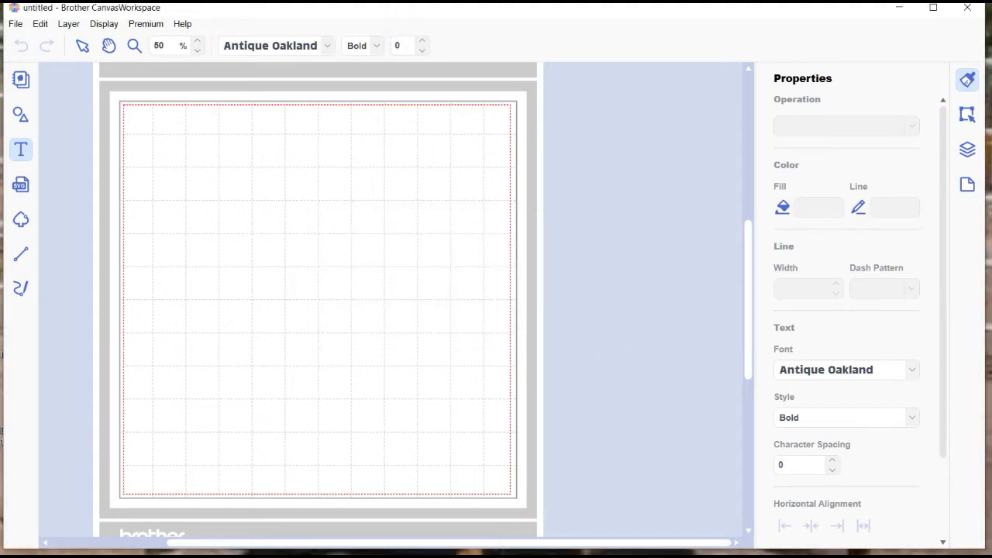
{"action": "left_click", "coordinate": [292, 202]}
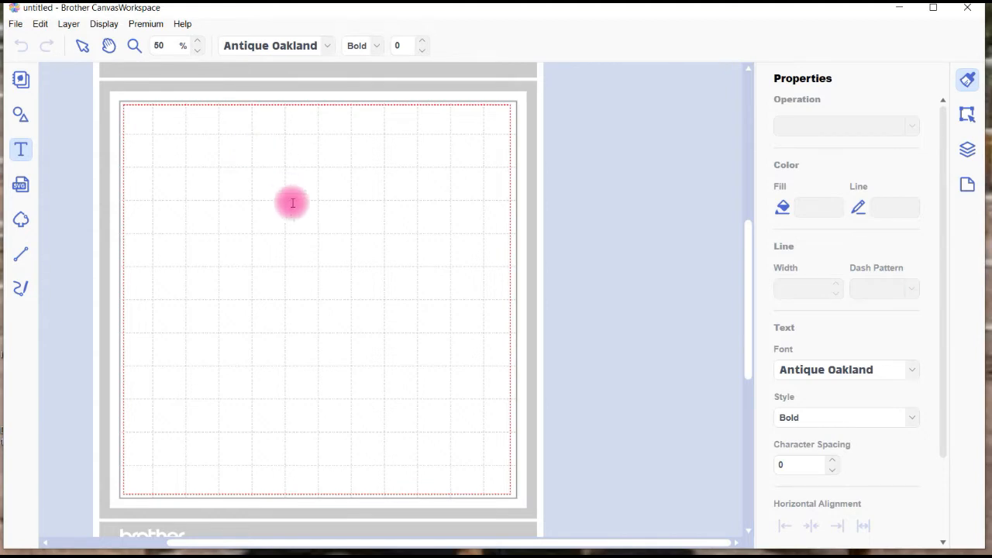
{"action": "mouse_move", "coordinate": [133, 113]}
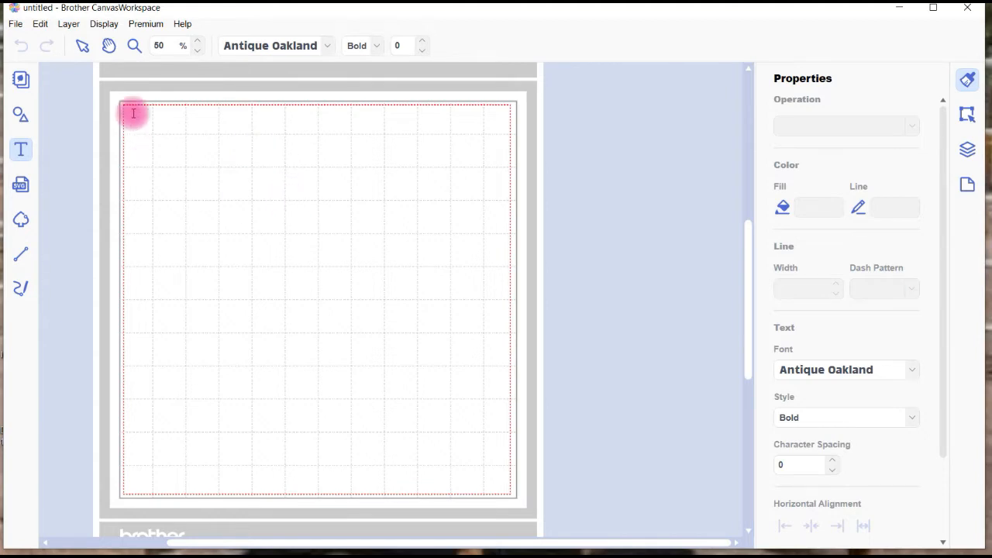
{"action": "mouse_move", "coordinate": [260, 128]}
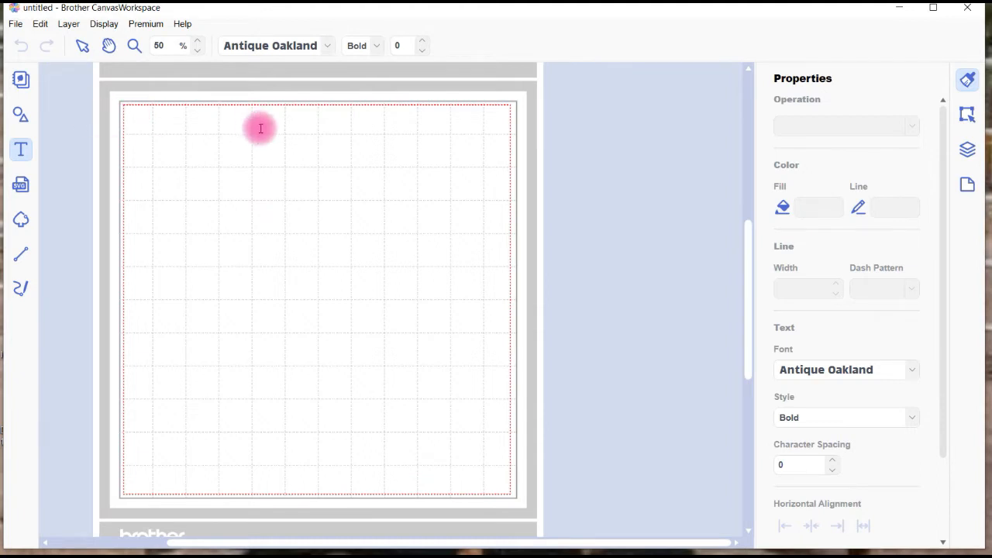
{"action": "mouse_move", "coordinate": [421, 202]}
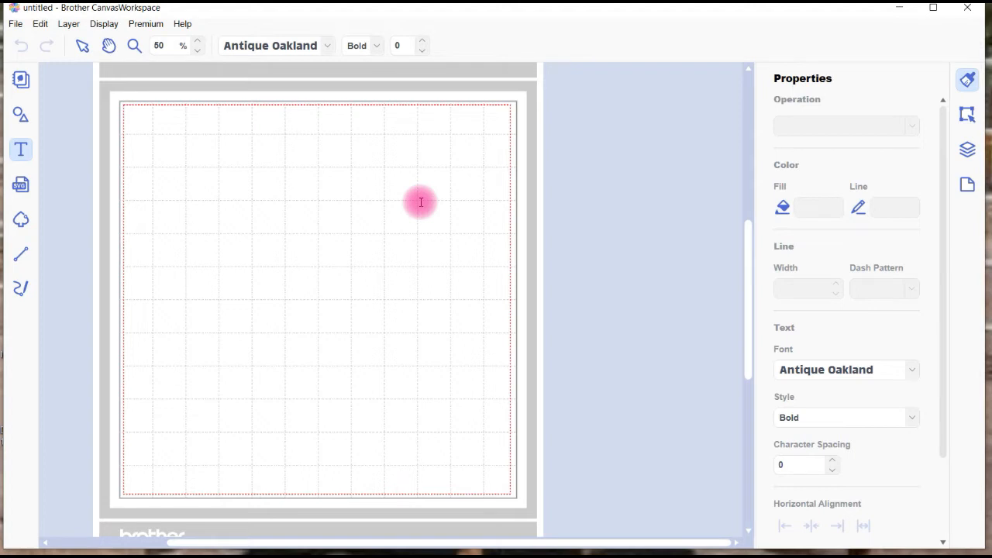
{"action": "mouse_move", "coordinate": [188, 199]}
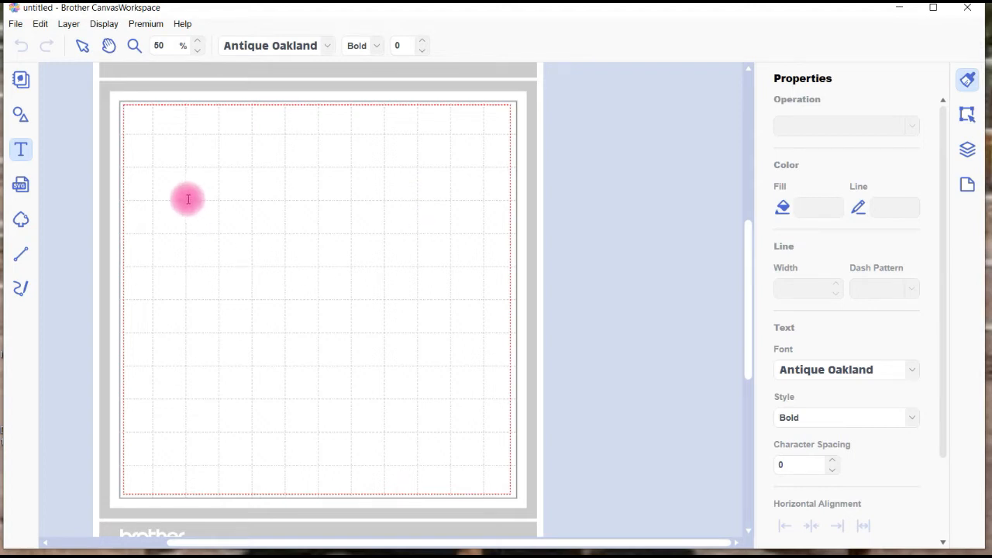
{"action": "mouse_move", "coordinate": [21, 149]}
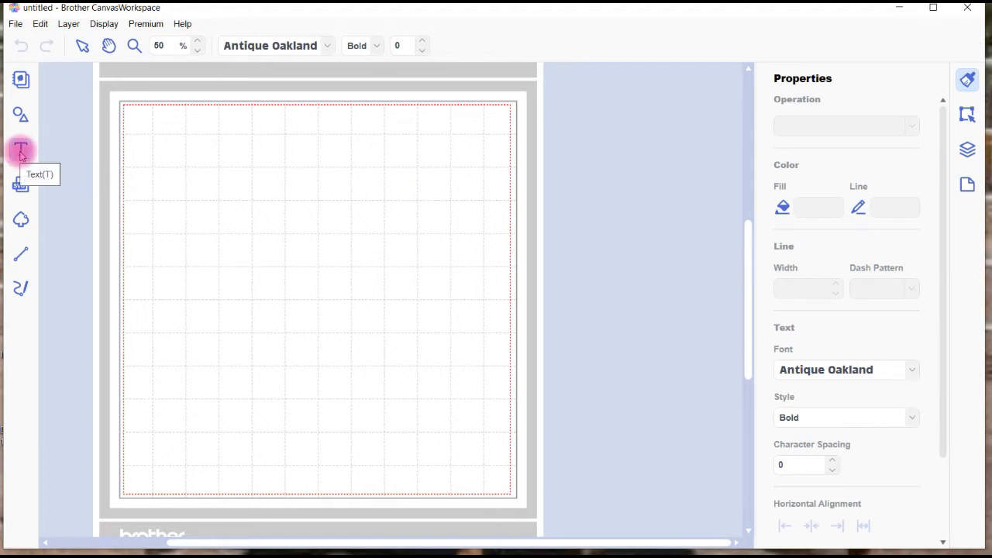
- Add the text 'Really' to the mat and fill it pink
{"action": "left_click", "coordinate": [21, 148]}
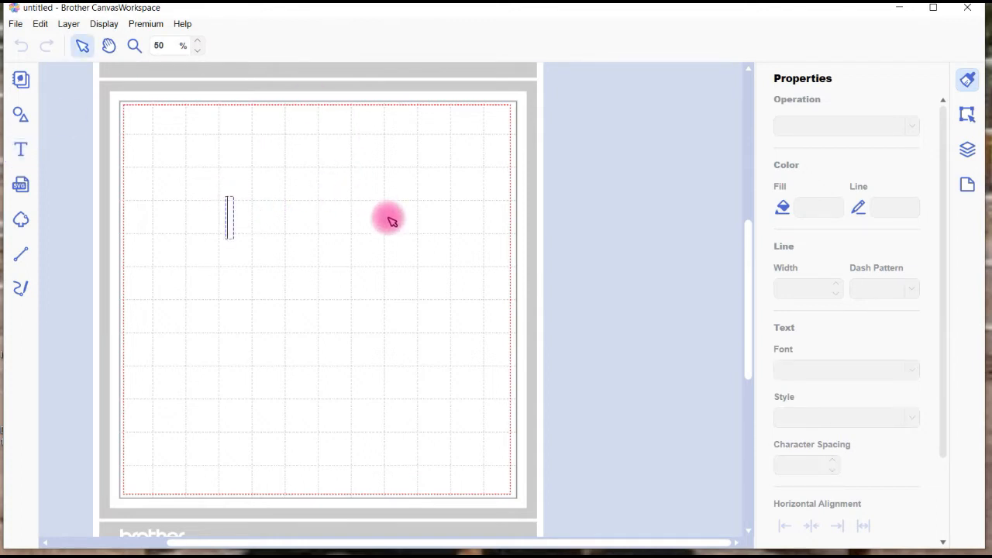
{"action": "type", "text": "Really"}
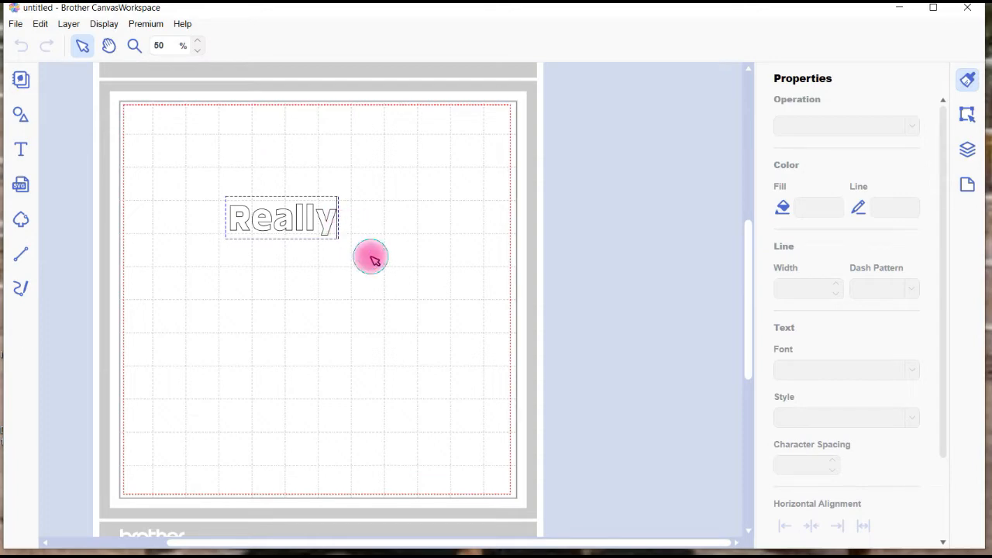
{"action": "left_click", "coordinate": [281, 218]}
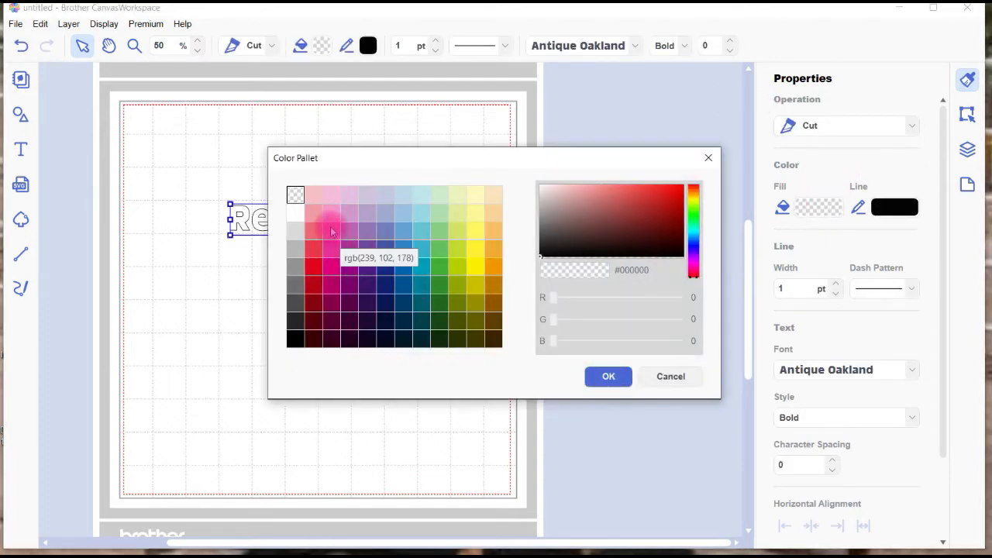
{"action": "left_click", "coordinate": [608, 376]}
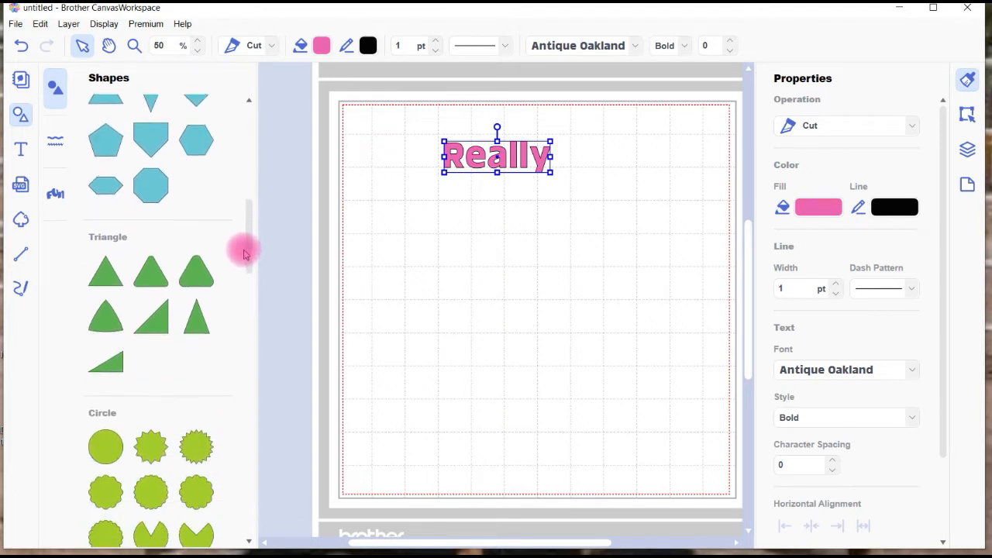
- Add a plain circle from the Shapes library beneath 'Really'
{"action": "scroll", "scroll_direction": "down", "scroll_amount": 3}
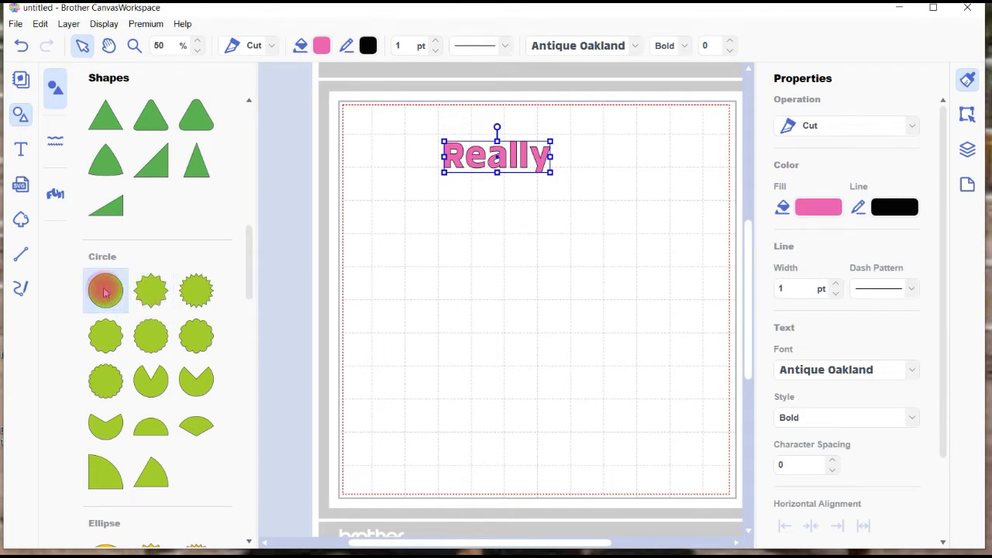
{"action": "left_click", "coordinate": [104, 289]}
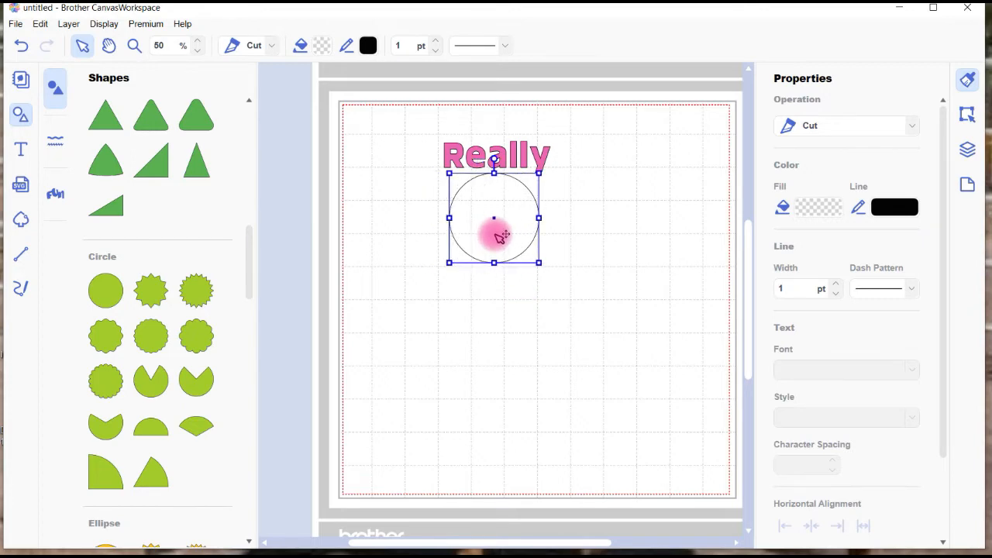
{"action": "mouse_move", "coordinate": [432, 115]}
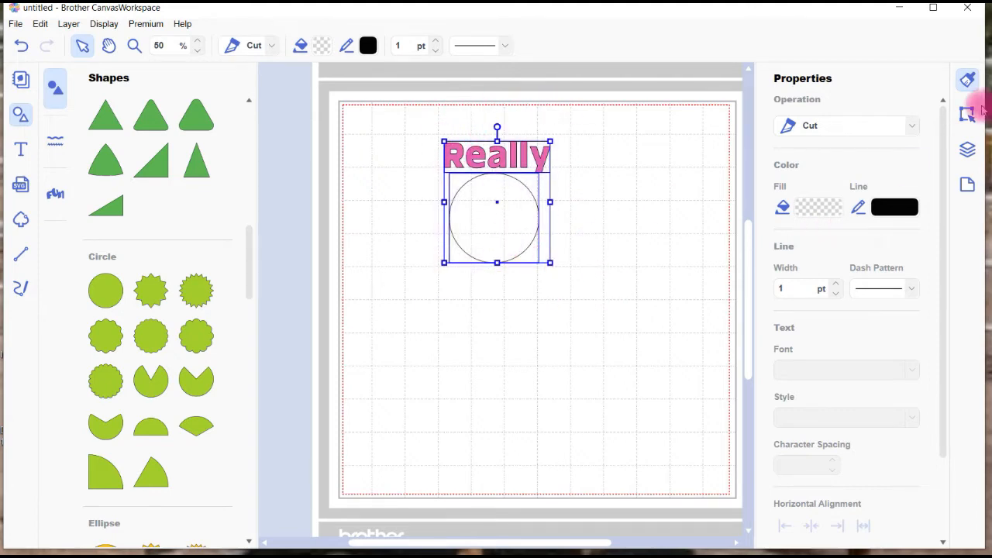
{"action": "mouse_move", "coordinate": [966, 116]}
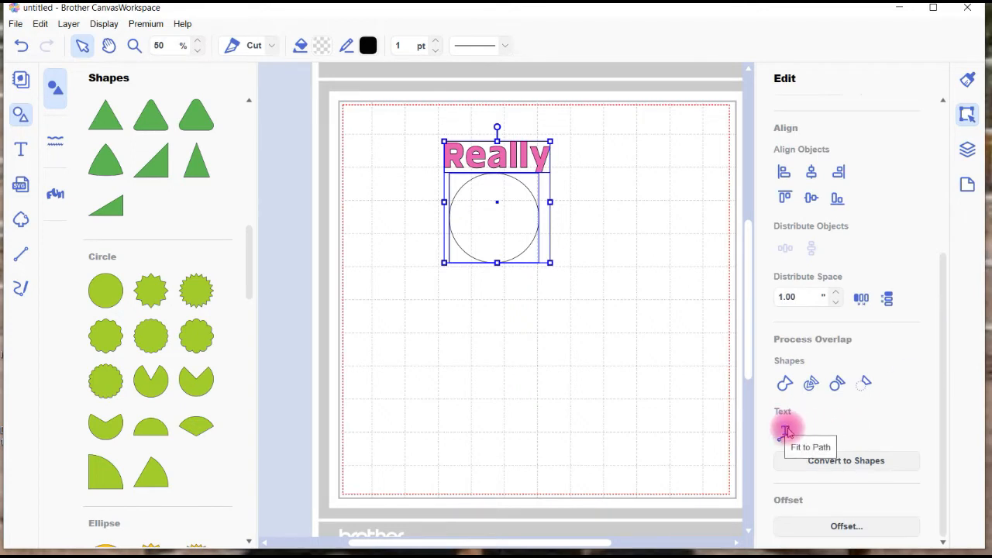
- Fit 'Really' to the circle, rotate it to arch over the top, and move it higher
{"action": "left_click", "coordinate": [787, 430]}
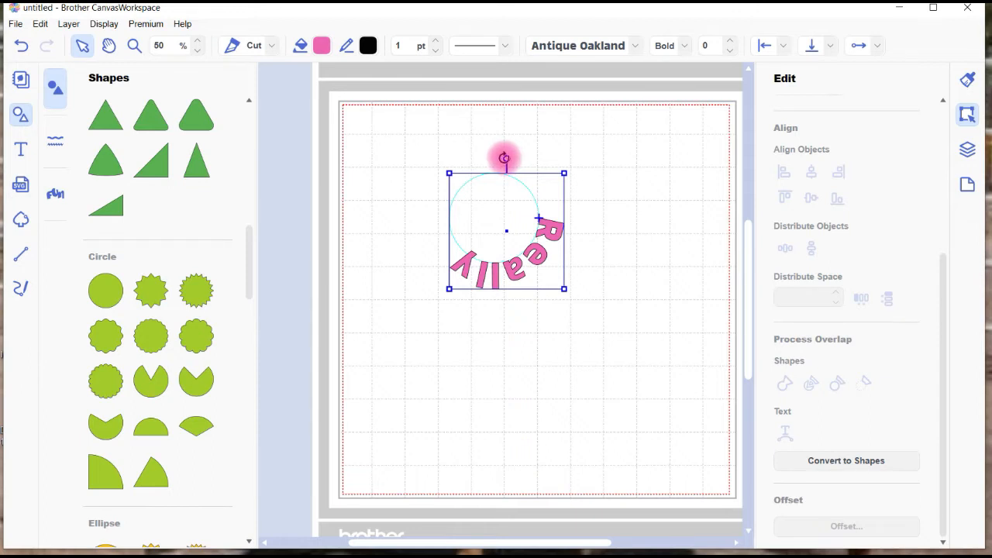
{"action": "left_click_drag", "start_coordinate": [504, 157], "coordinate": [438, 209]}
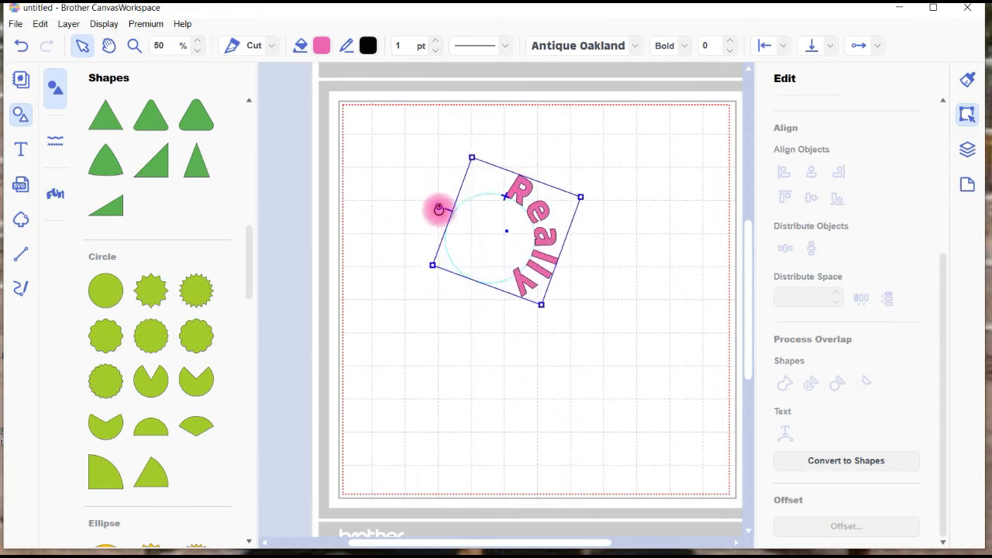
{"action": "left_click_drag", "start_coordinate": [438, 209], "coordinate": [480, 302]}
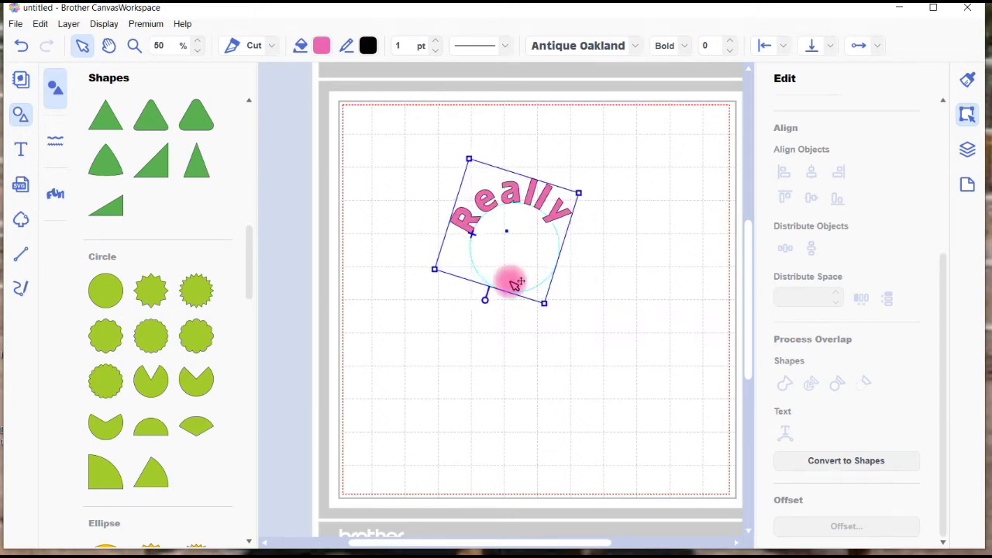
{"action": "left_click_drag", "start_coordinate": [512, 282], "coordinate": [531, 196]}
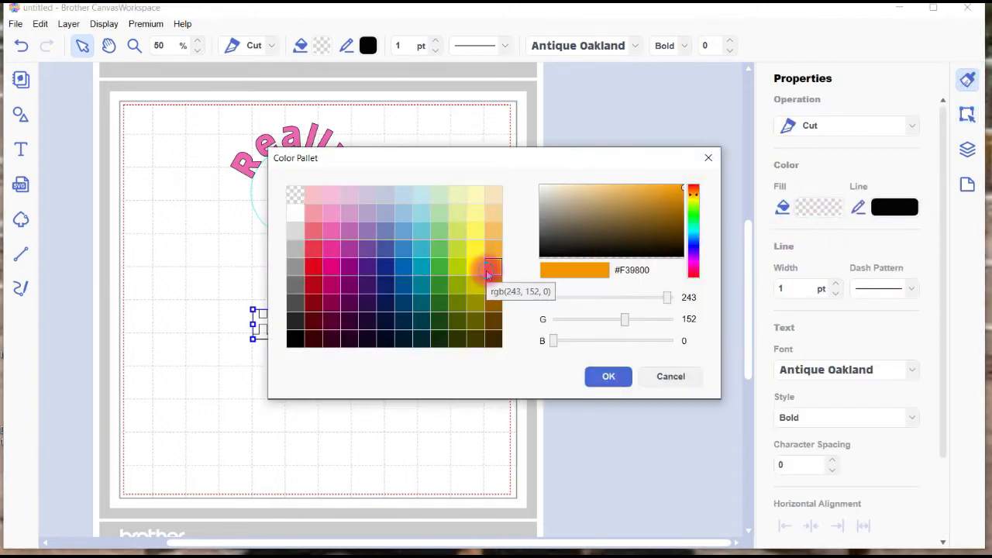
- Fill the 'Happy' text yellow and confirm the colour
{"action": "left_click", "coordinate": [475, 267]}
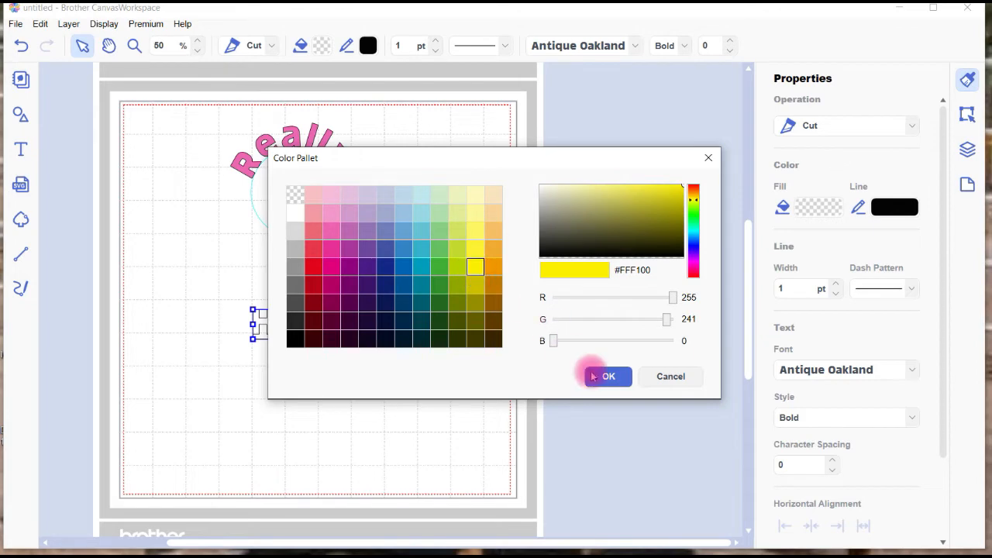
{"action": "left_click", "coordinate": [609, 376]}
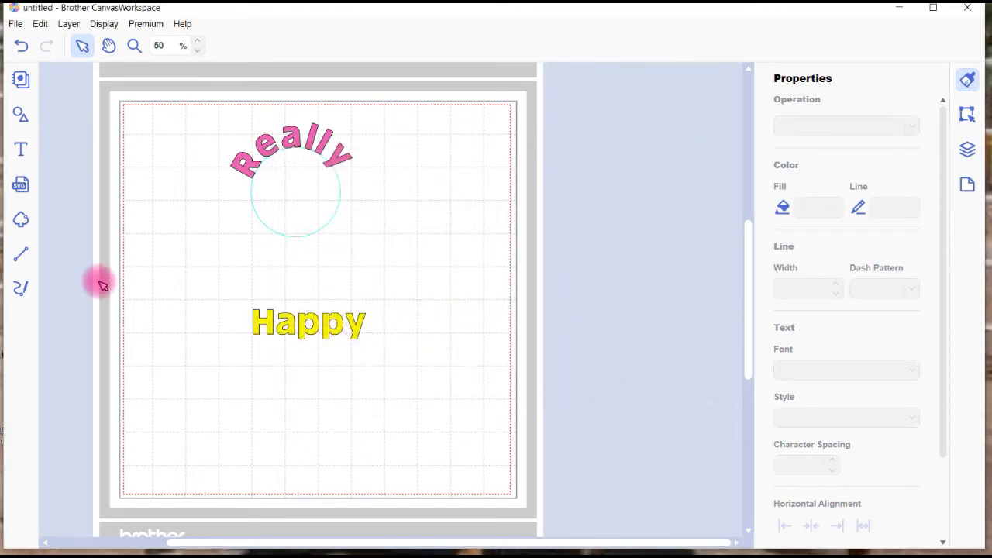
{"action": "left_click", "coordinate": [20, 114]}
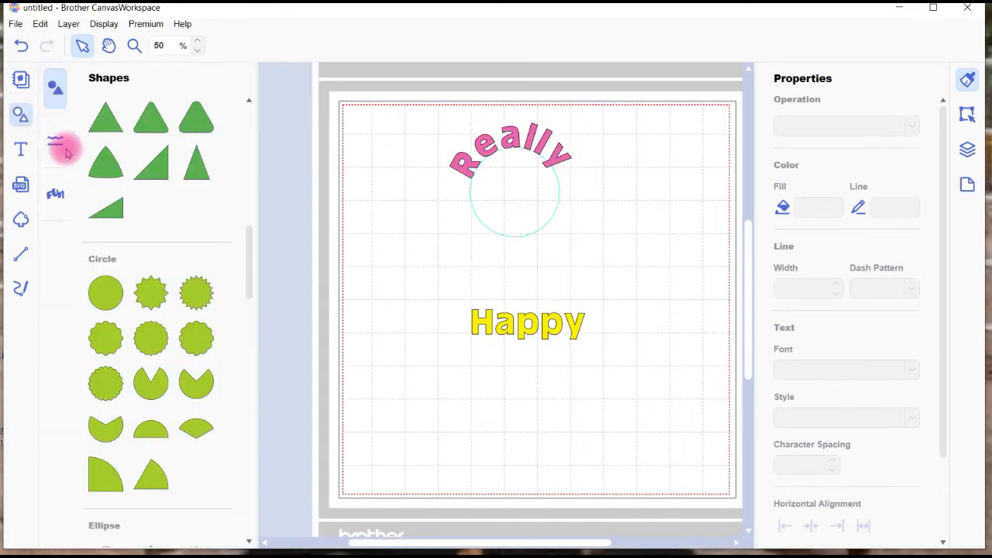
- Add a plain circle beneath 'Happy' and show editing options for the selection
{"action": "left_click", "coordinate": [105, 292]}
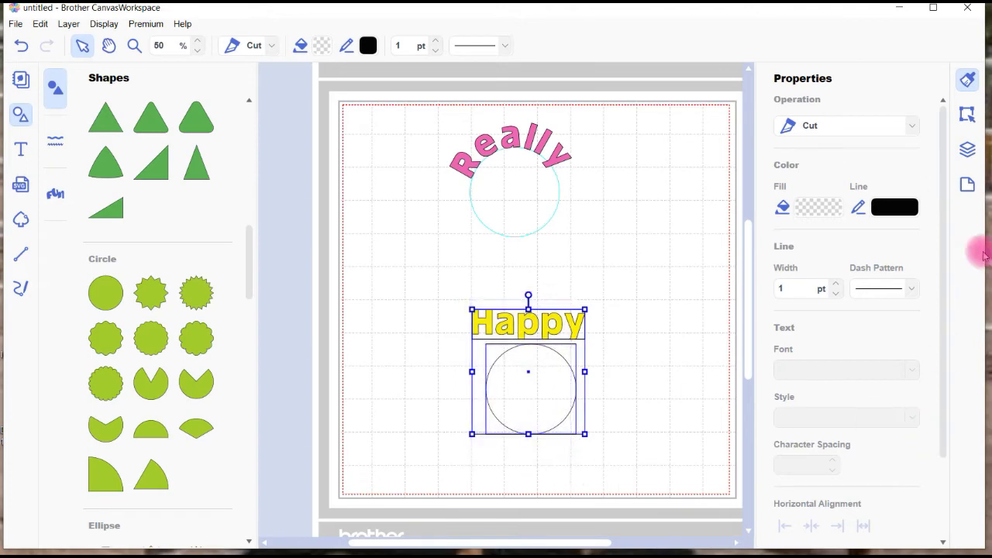
{"action": "left_click", "coordinate": [966, 114]}
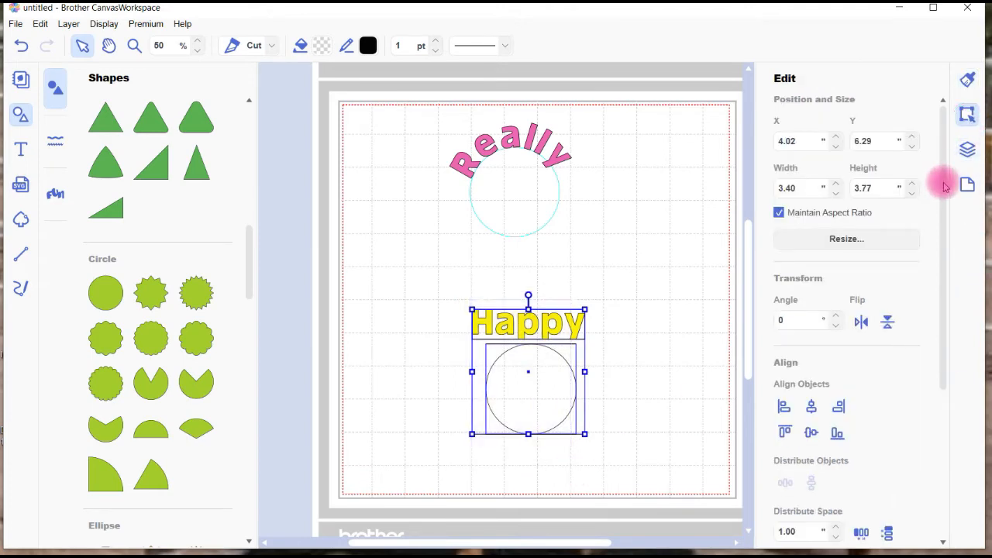
- Fit 'Happy' to its circle, rotate it over the top, and move it beside 'Really'
{"action": "scroll", "scroll_direction": "down", "scroll_amount": 3}
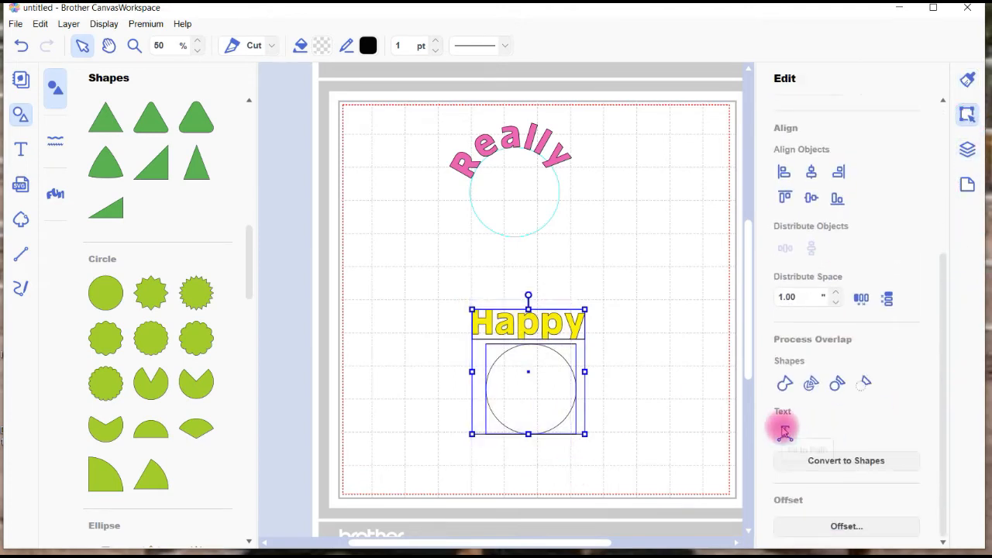
{"action": "mouse_move", "coordinate": [785, 431]}
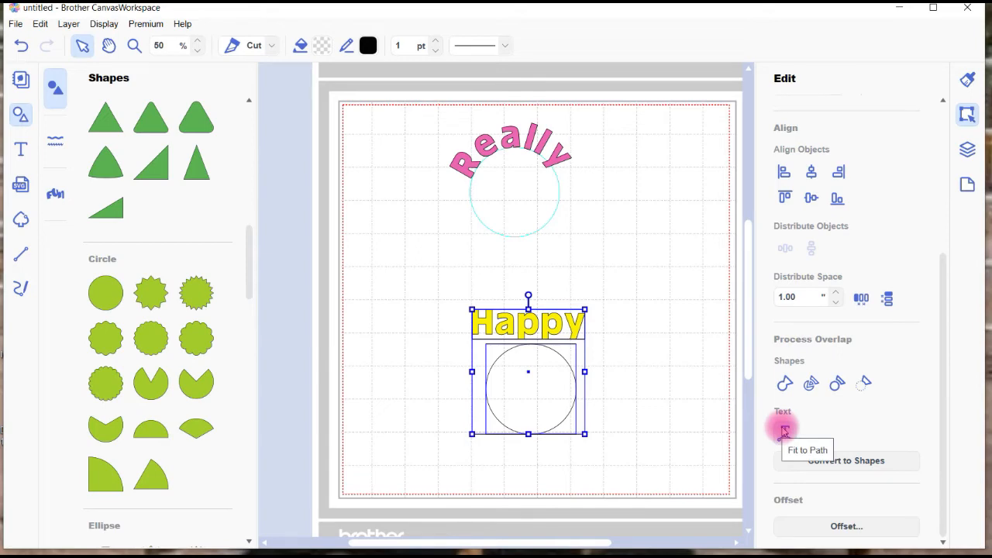
{"action": "left_click", "coordinate": [784, 431]}
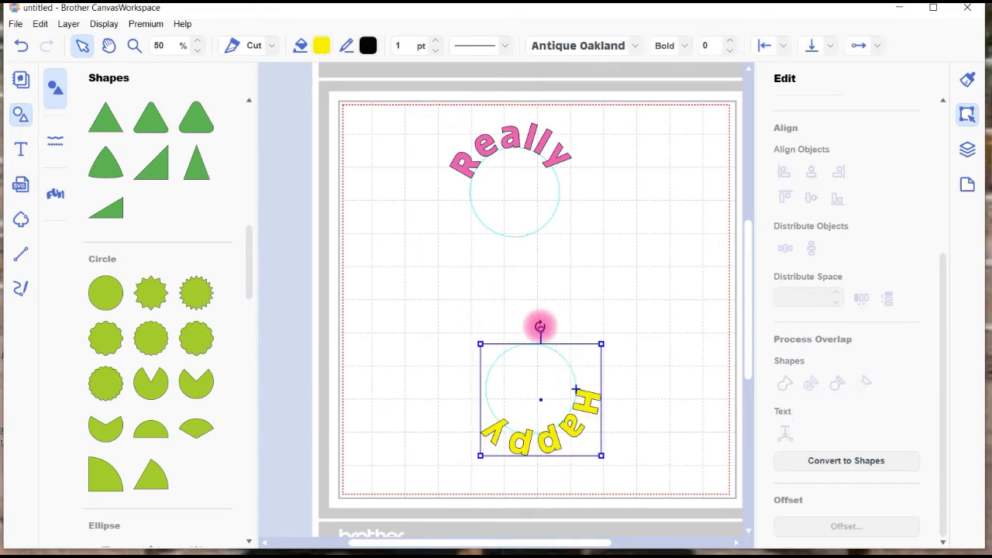
{"action": "left_click_drag", "start_coordinate": [541, 325], "coordinate": [489, 486]}
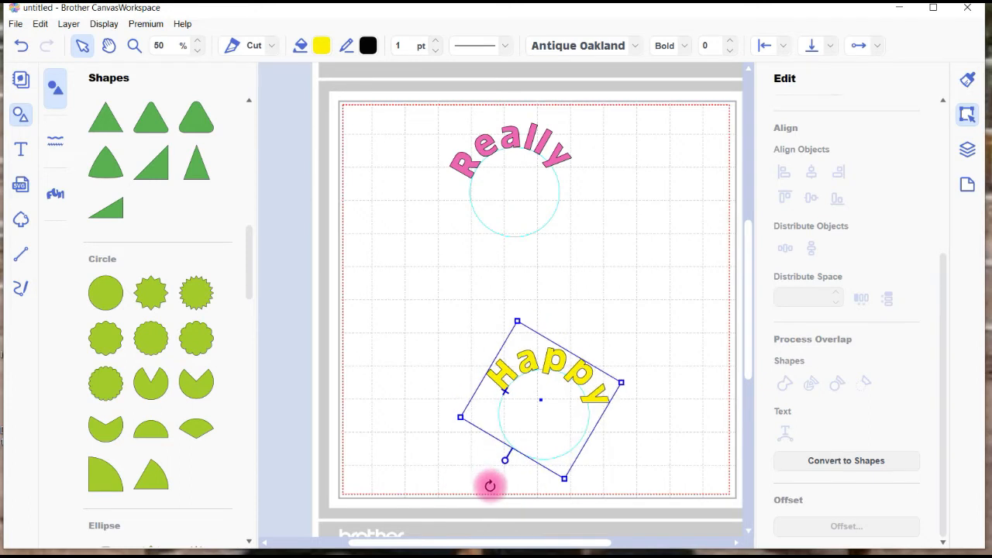
{"action": "left_click_drag", "start_coordinate": [488, 486], "coordinate": [535, 360]}
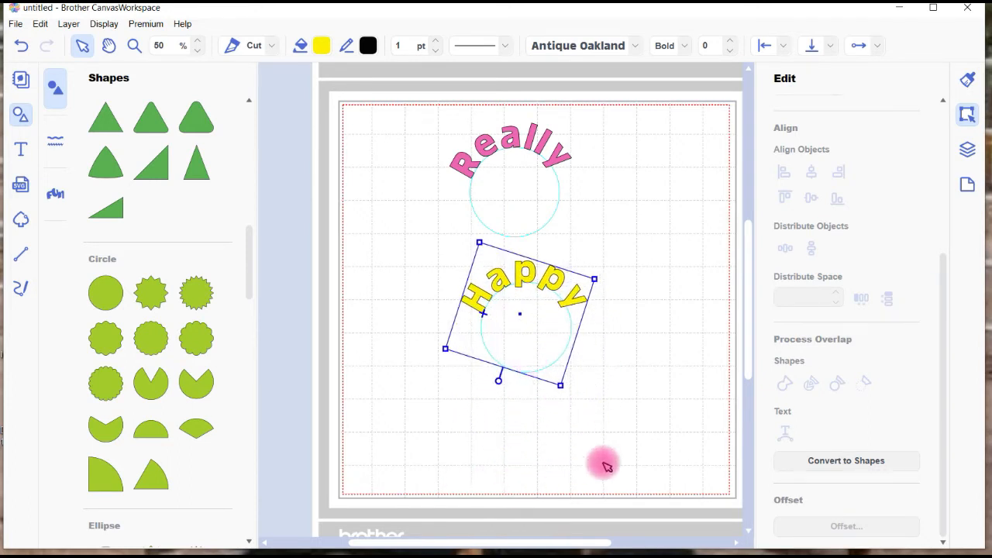
{"action": "mouse_move", "coordinate": [422, 291]}
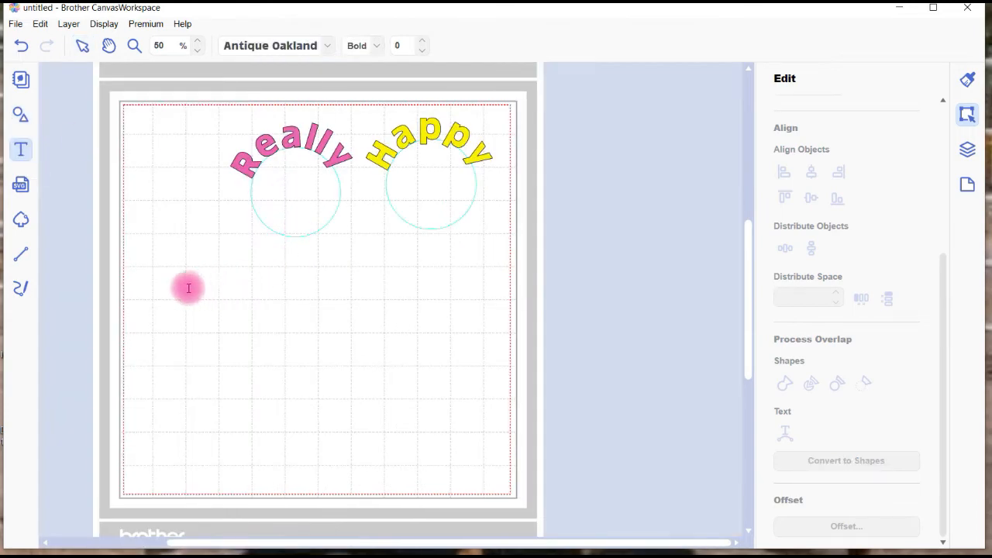
- Type the sentence 'Have a happ birthday' on the mat and resize it
{"action": "left_click", "coordinate": [189, 288]}
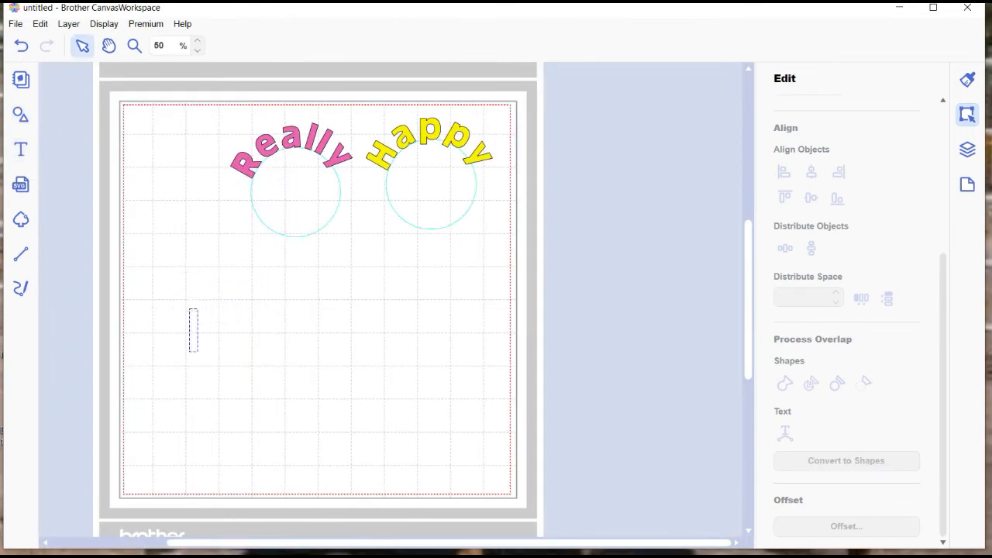
{"action": "type", "text": "Have a ha"}
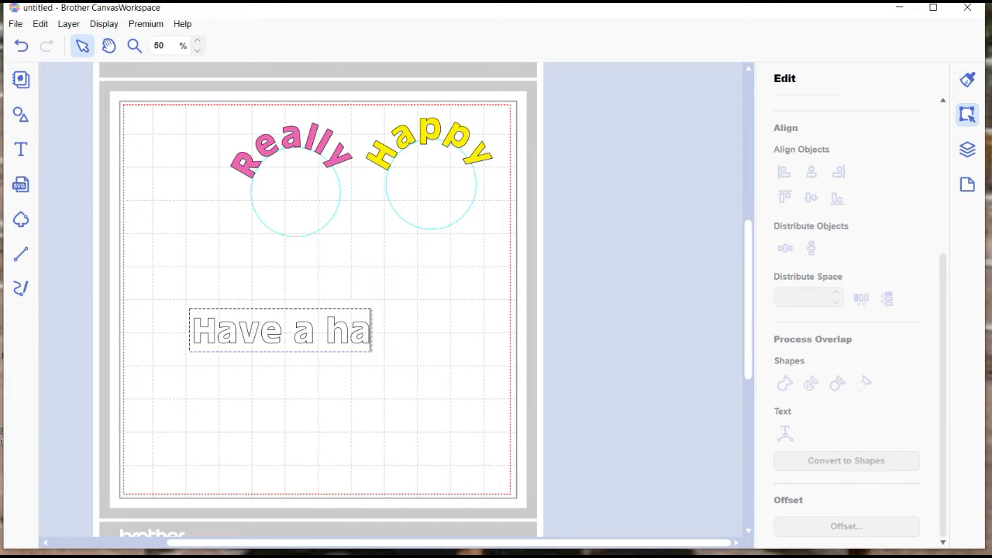
{"action": "type", "text": "pp brit"}
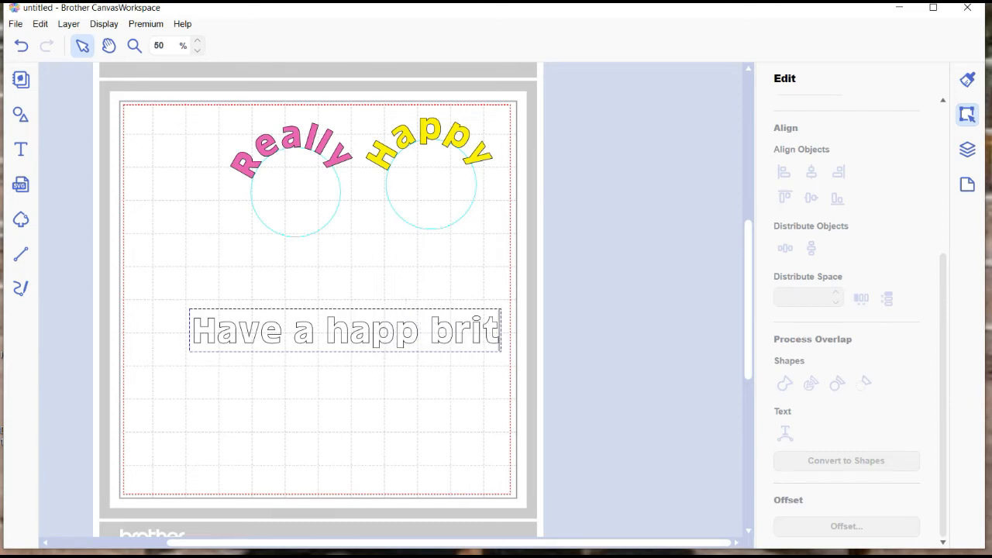
{"action": "type", "text": "bith"}
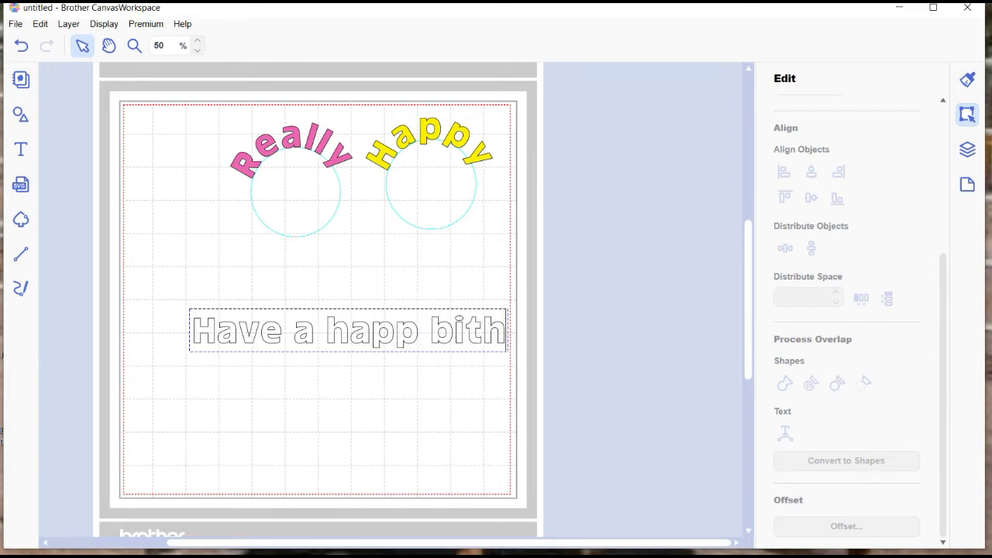
{"action": "type", "text": "irthday"}
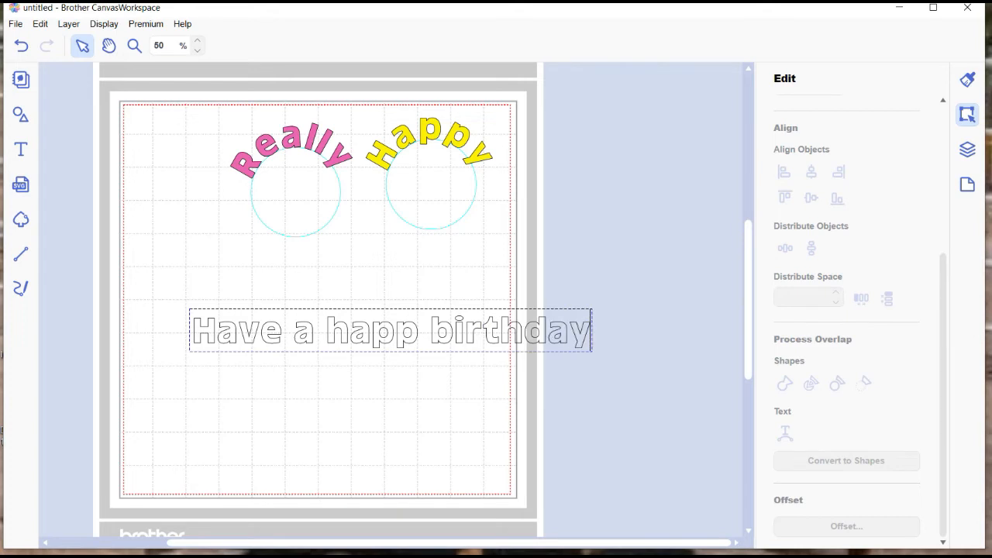
{"action": "left_click", "coordinate": [391, 330]}
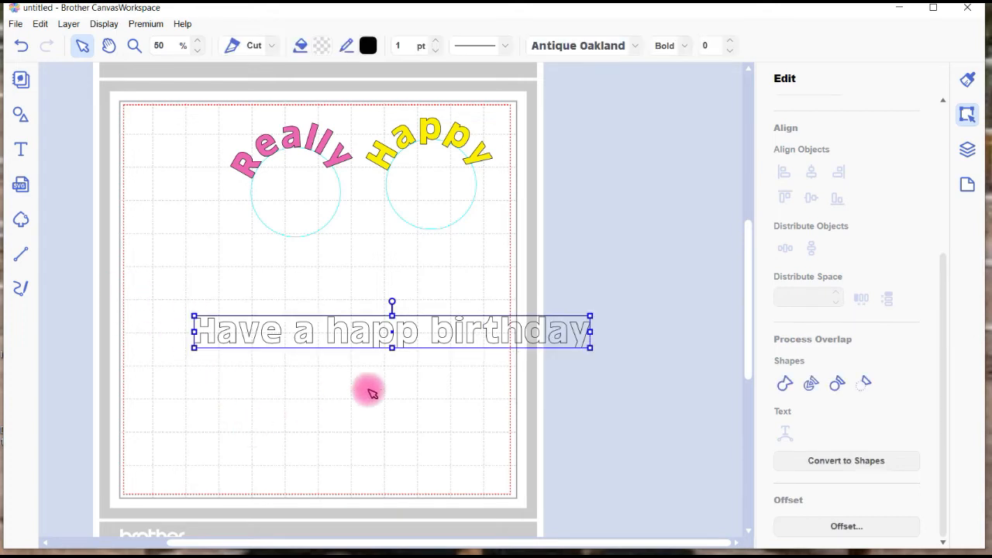
{"action": "mouse_move", "coordinate": [588, 349]}
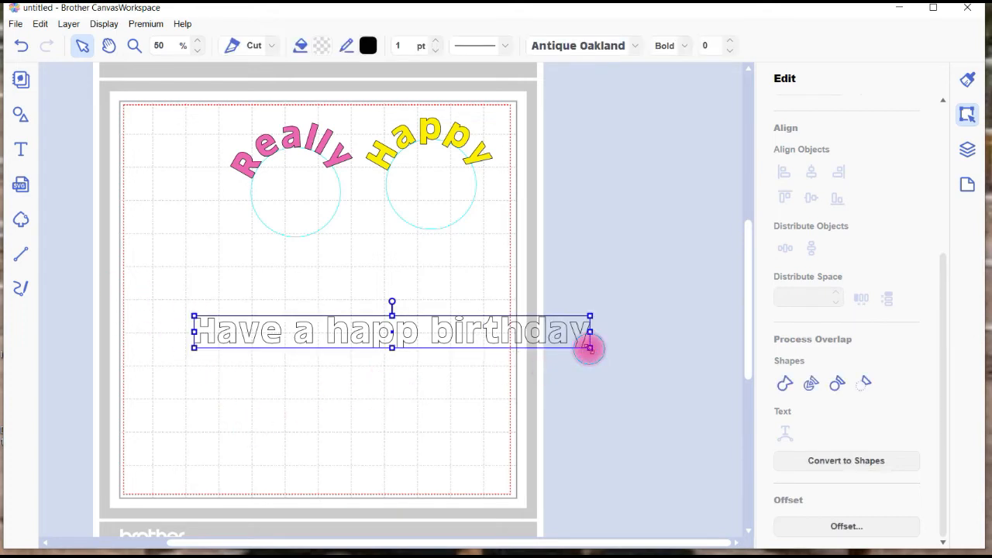
{"action": "left_click_drag", "start_coordinate": [589, 330], "coordinate": [525, 327]}
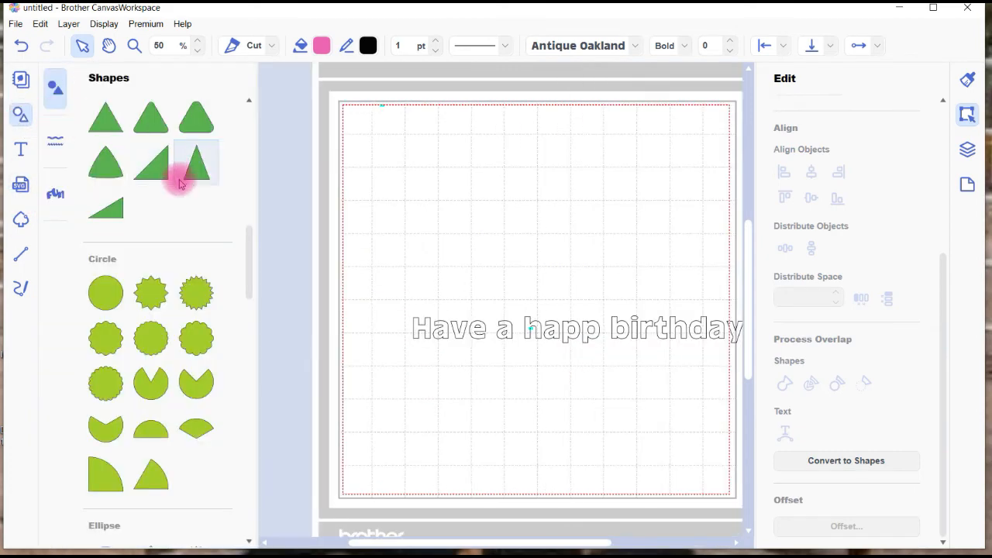
- Add a circle, enlarge it, and select it to position beneath the sentence
{"action": "left_click", "coordinate": [105, 292]}
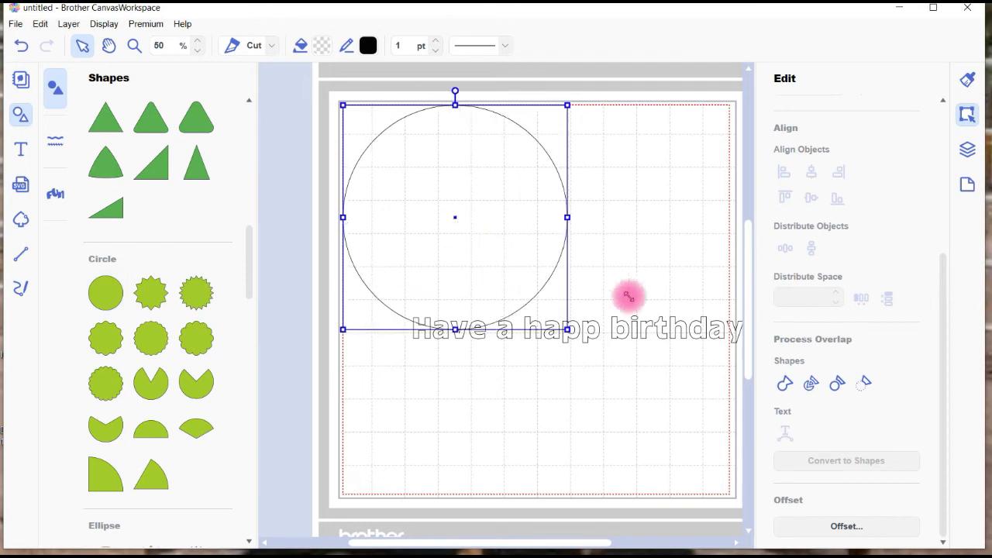
{"action": "left_click_drag", "start_coordinate": [627, 297], "coordinate": [620, 401]}
{"action": "type", "text": "y"}
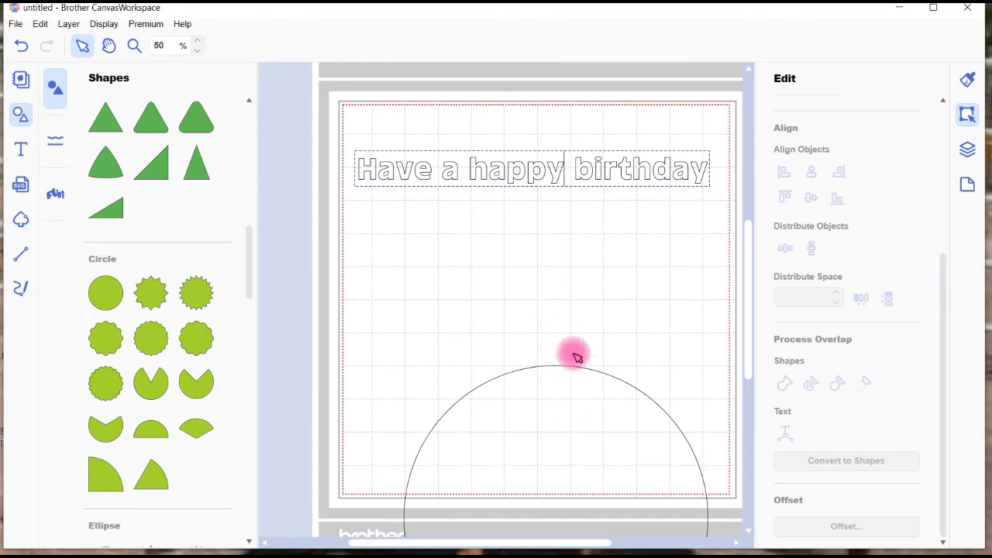
{"action": "left_click", "coordinate": [578, 358]}
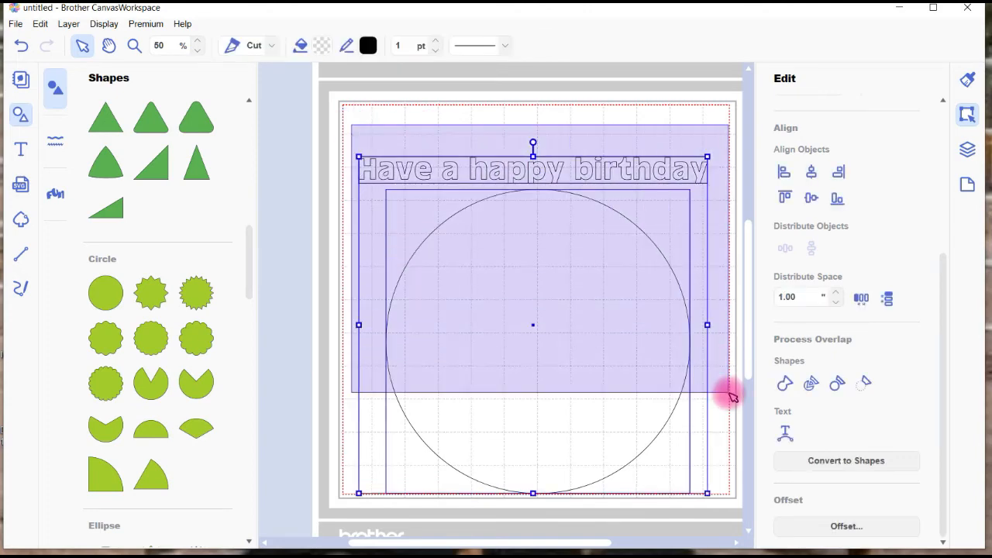
{"action": "mouse_move", "coordinate": [785, 432]}
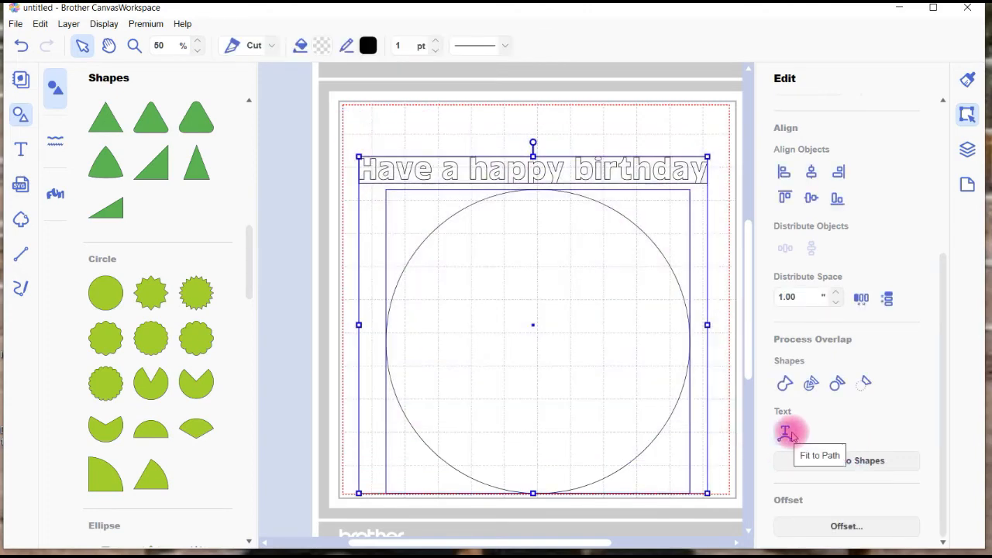
- Fit 'Have a happy birthday' to the large circle and enlarge the letters
{"action": "left_click", "coordinate": [784, 432]}
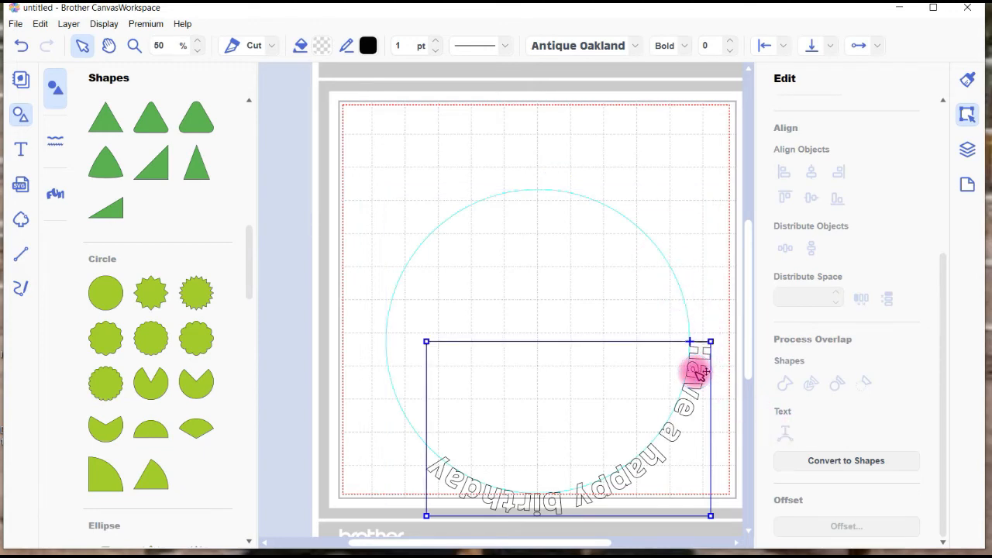
{"action": "mouse_move", "coordinate": [554, 108]}
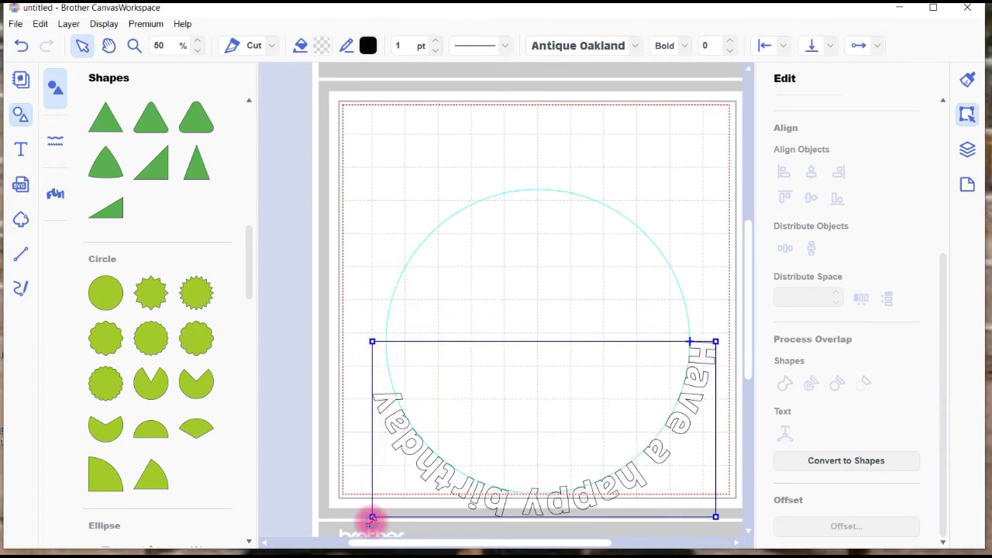
{"action": "left_click_drag", "start_coordinate": [370, 517], "coordinate": [380, 340]}
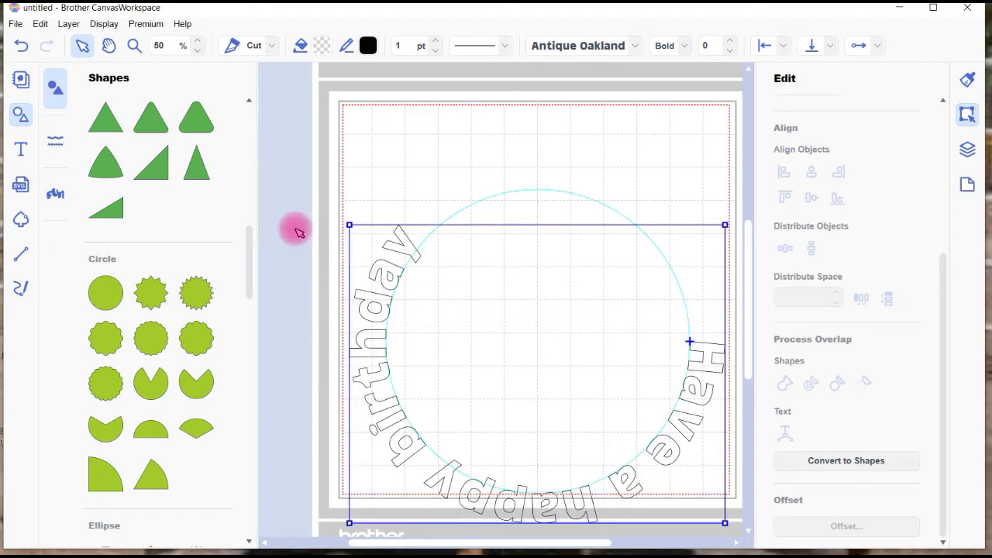
{"action": "mouse_move", "coordinate": [350, 226]}
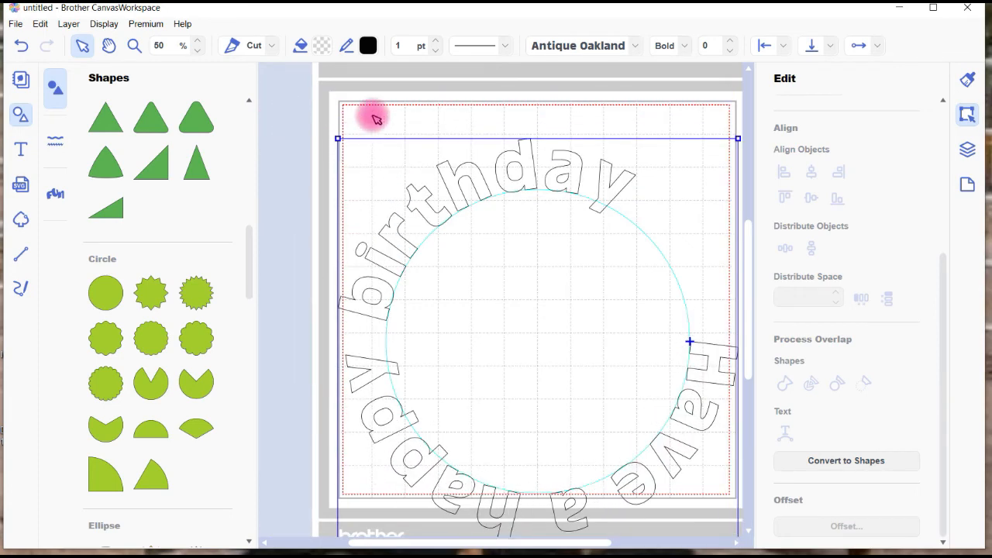
{"action": "mouse_move", "coordinate": [309, 116]}
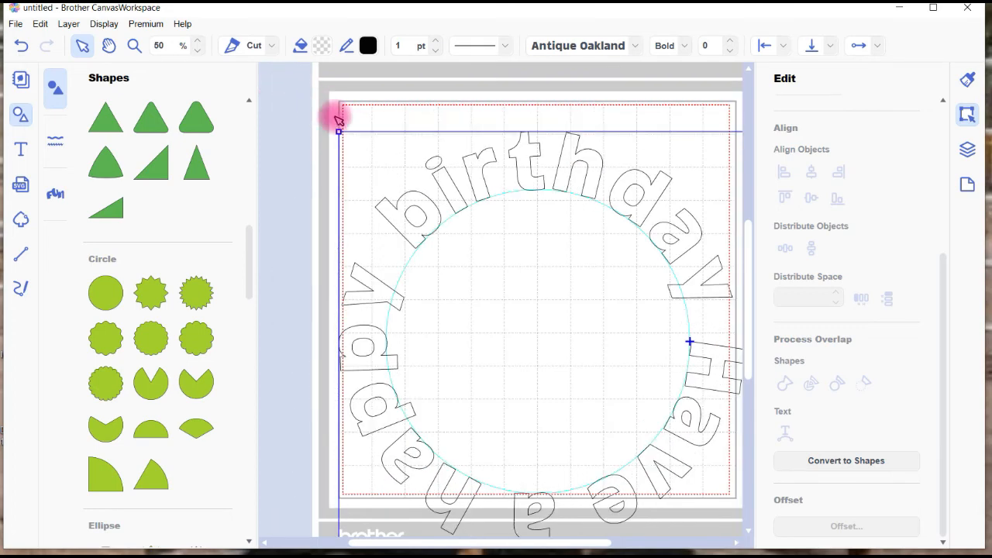
{"action": "mouse_move", "coordinate": [495, 145]}
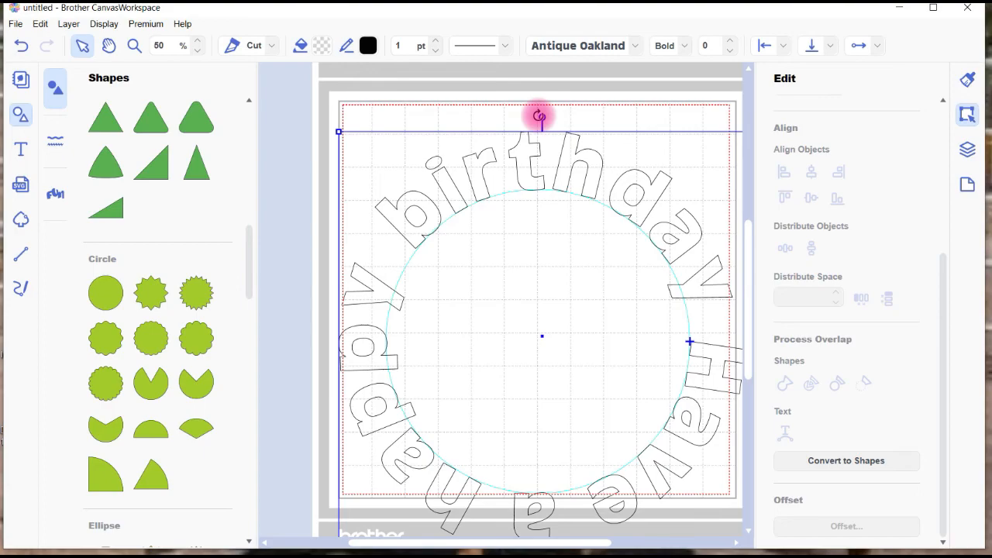
- Rotate the birthday ring so 'Have a' reads across the top, centre and resize it, and fill it red
{"action": "left_click_drag", "start_coordinate": [538, 117], "coordinate": [688, 187]}
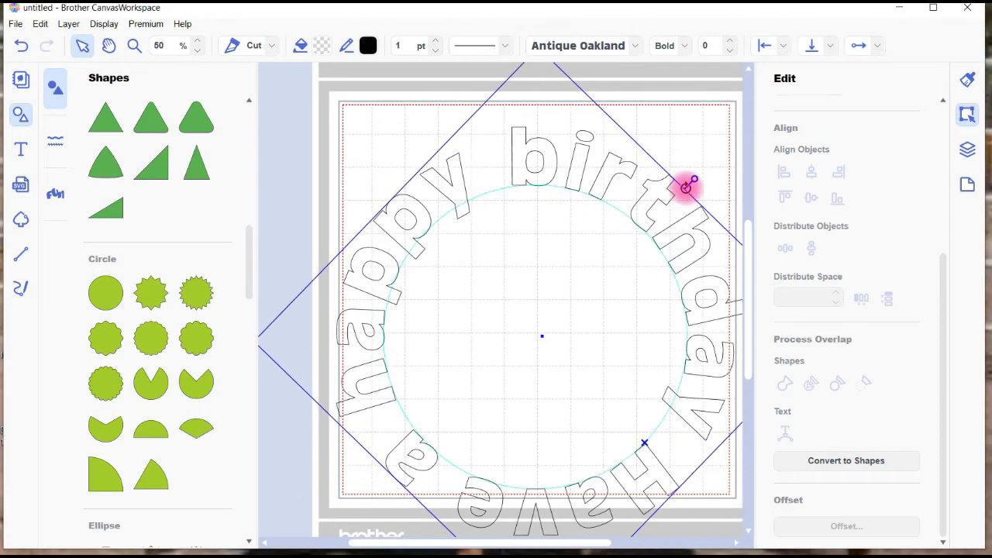
{"action": "left_click_drag", "start_coordinate": [688, 186], "coordinate": [533, 436]}
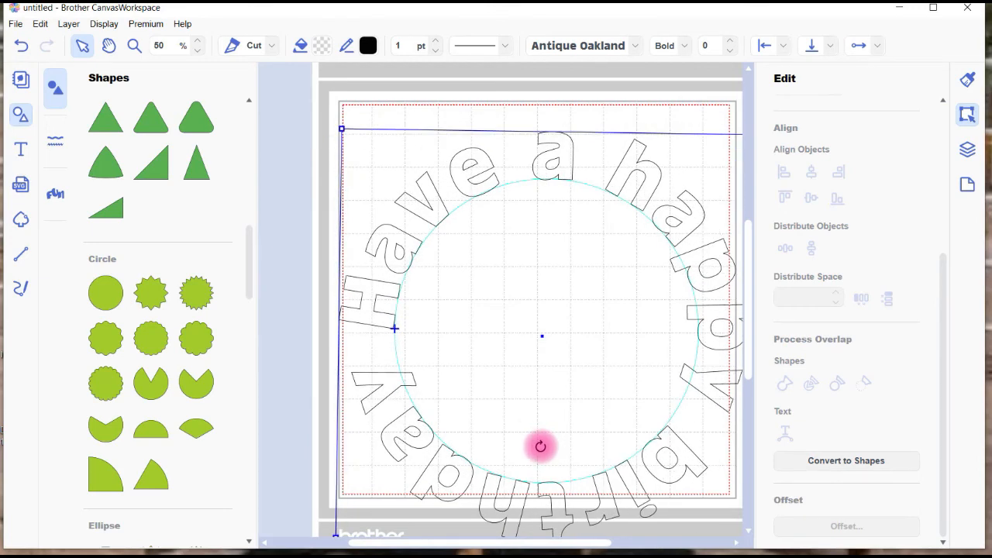
{"action": "mouse_move", "coordinate": [551, 302]}
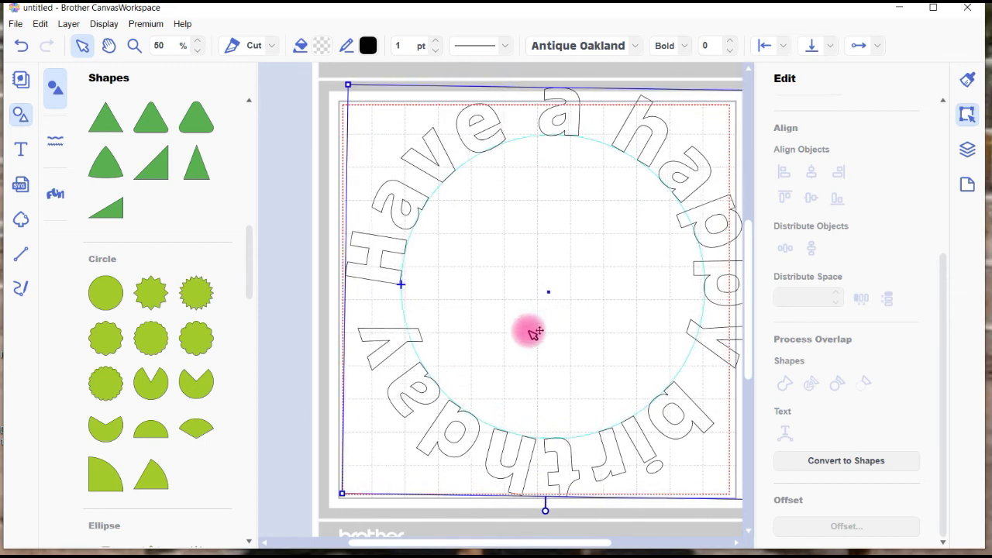
{"action": "left_click_drag", "start_coordinate": [531, 332], "coordinate": [624, 395]}
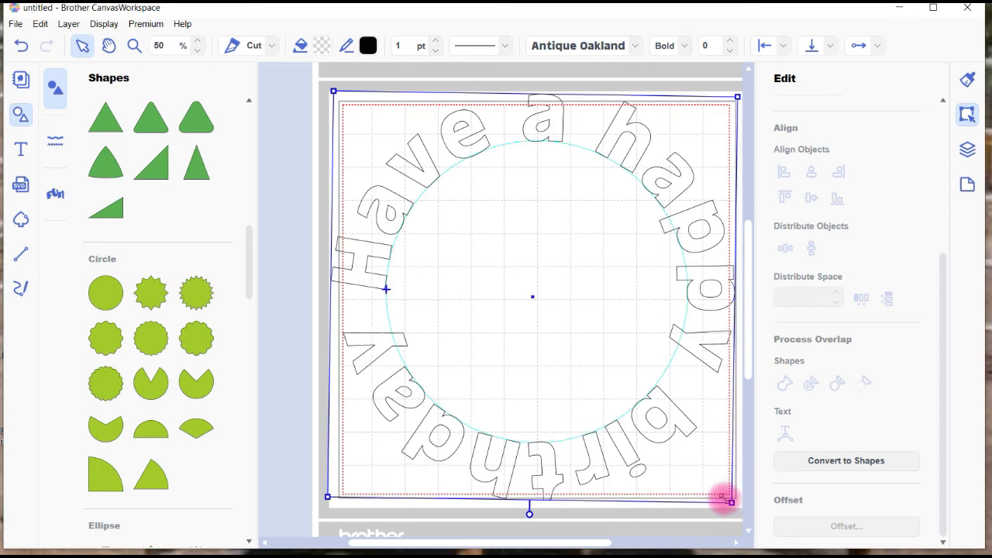
{"action": "left_click_drag", "start_coordinate": [721, 495], "coordinate": [697, 469]}
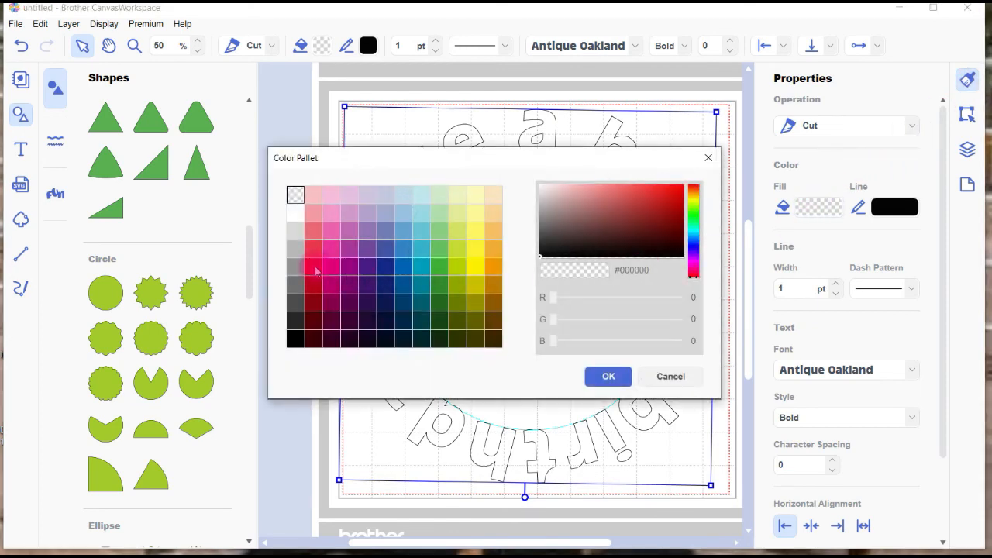
{"action": "left_click", "coordinate": [608, 376]}
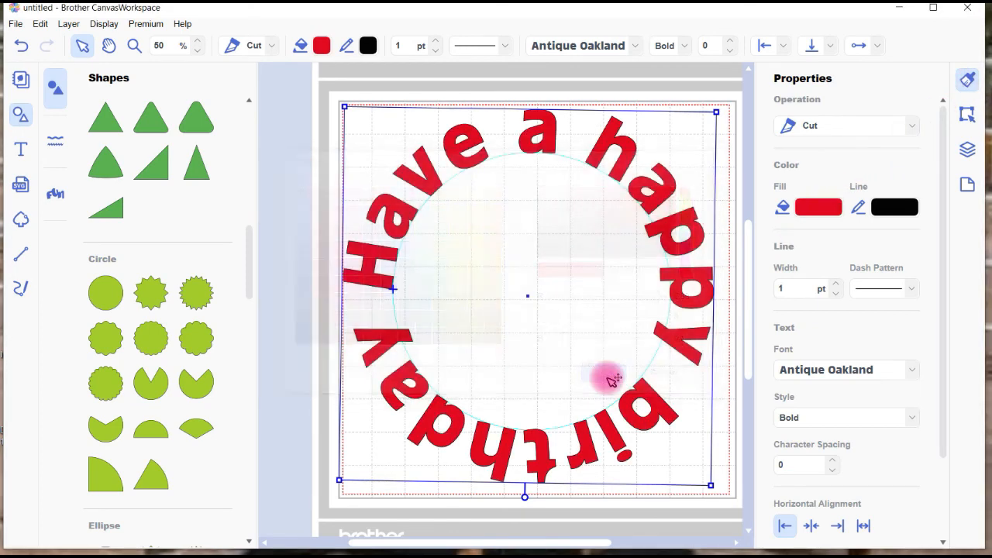